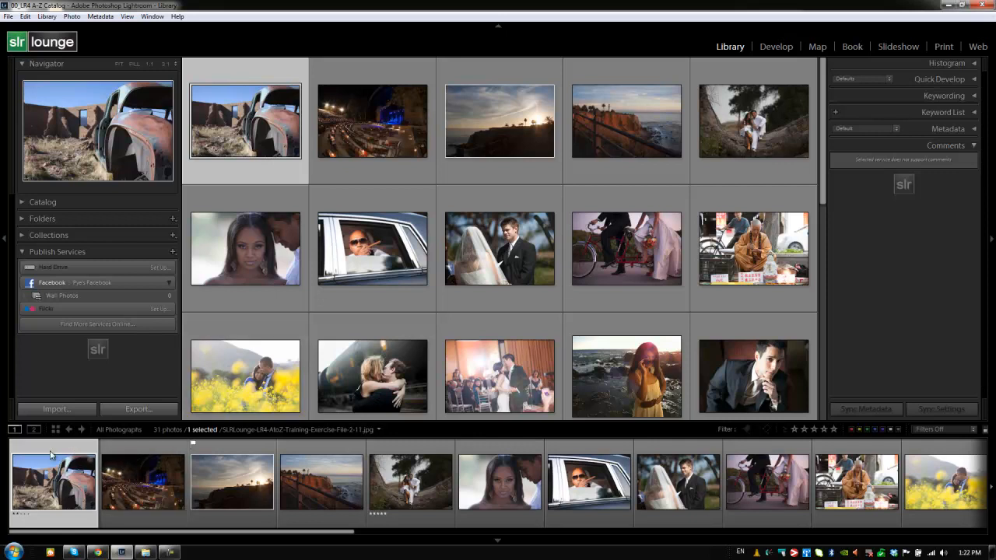
Step: Tour the Develop, Map, Book and Slideshow modules from the module picker and return to the Library grid
{"action": "left_click", "coordinate": [588, 495]}
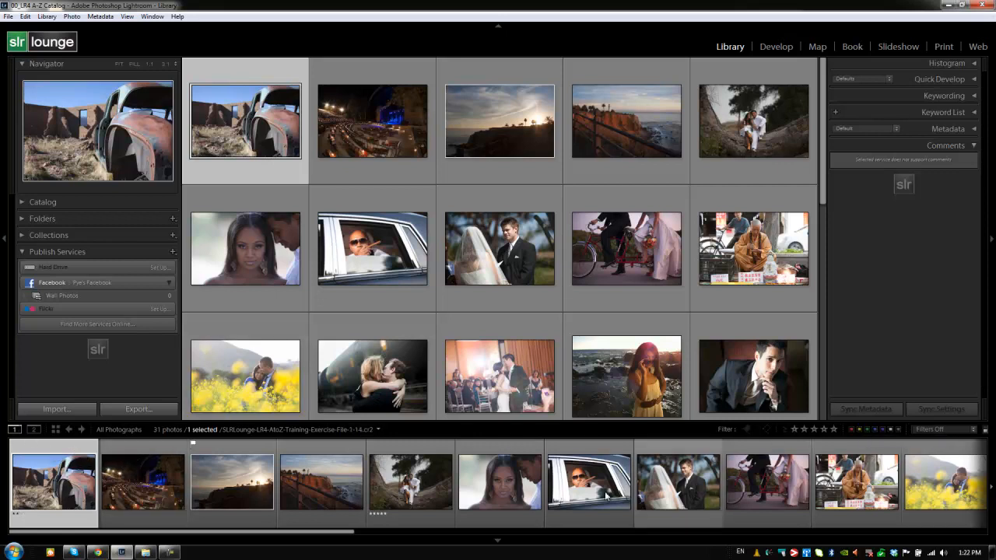
{"action": "left_click", "coordinate": [53, 490]}
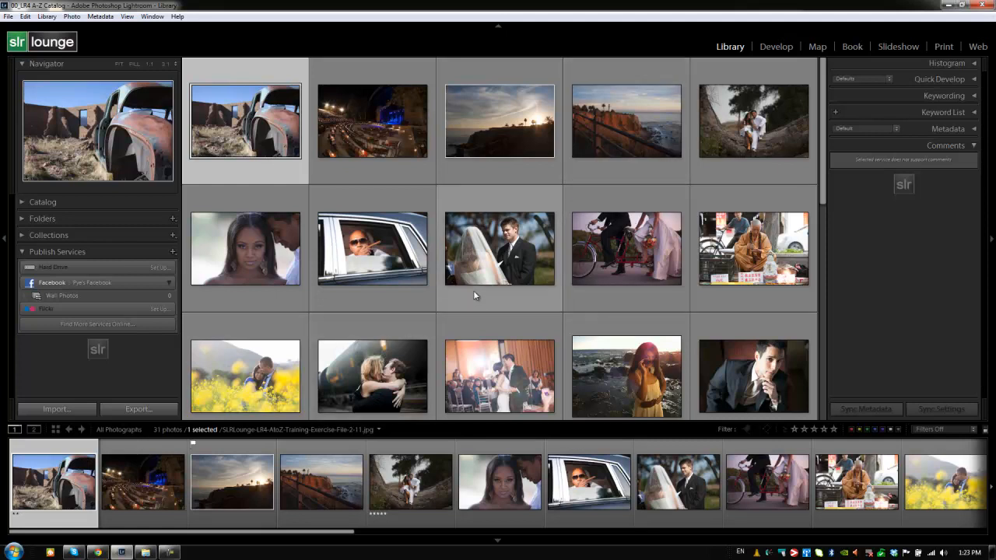
{"action": "mouse_move", "coordinate": [439, 296]}
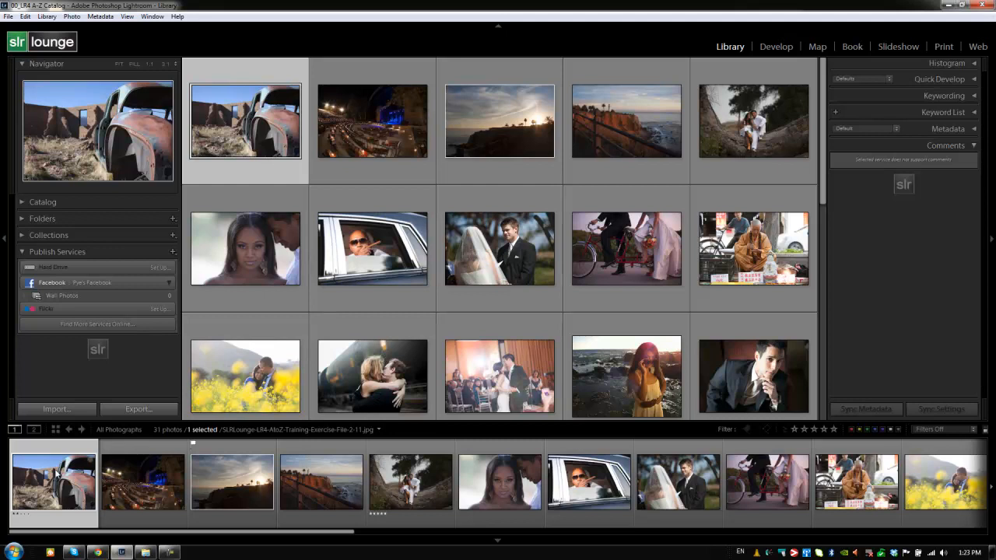
{"action": "mouse_move", "coordinate": [50, 486]}
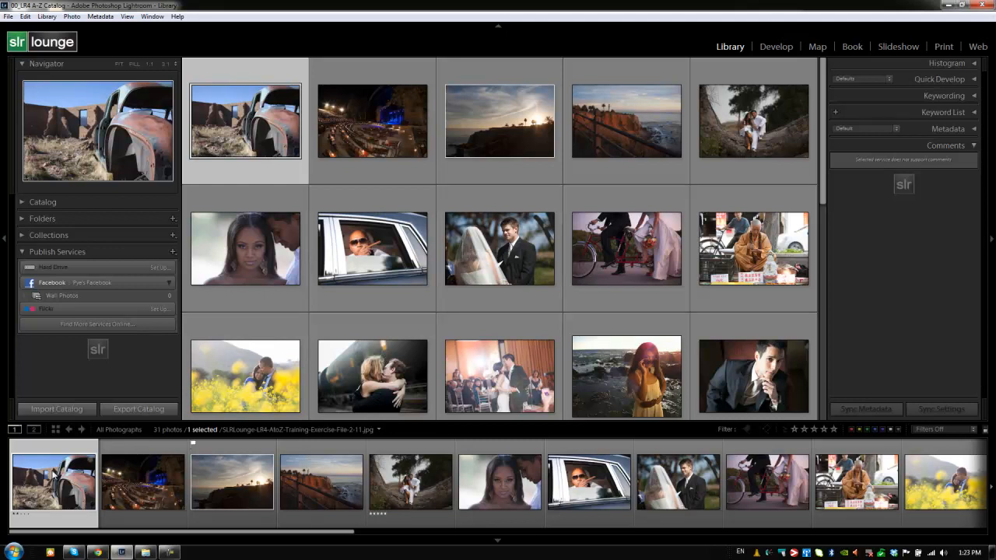
{"action": "left_click", "coordinate": [775, 46]}
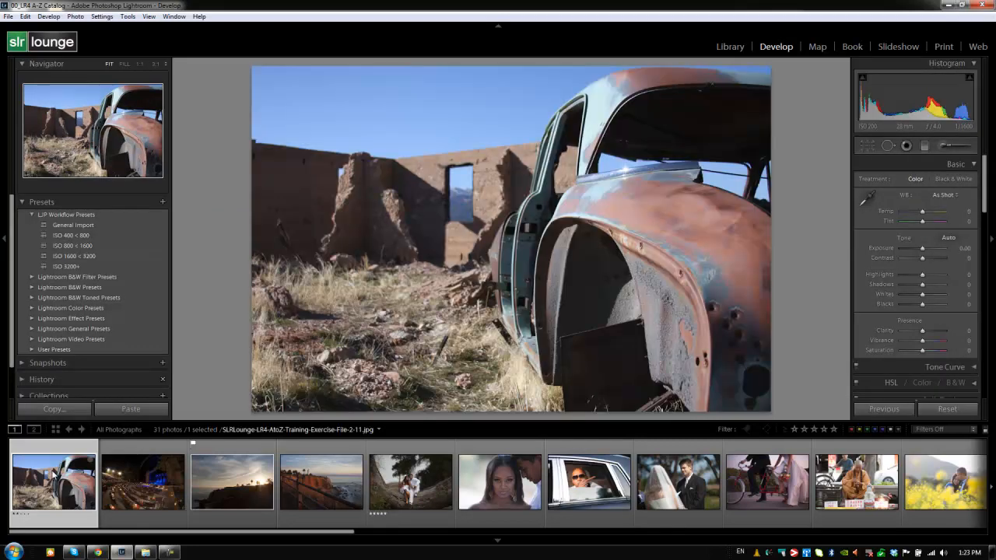
{"action": "left_click", "coordinate": [817, 47]}
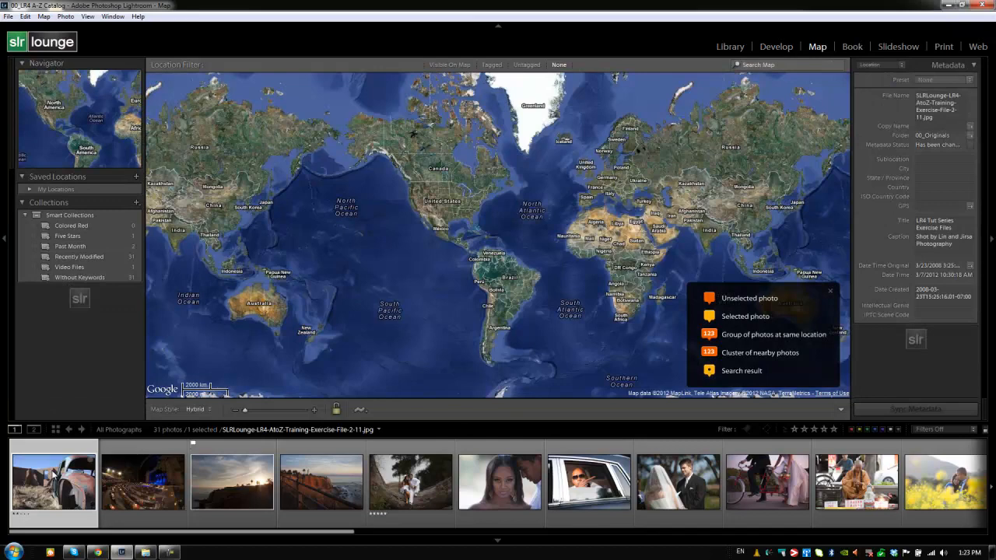
{"action": "left_click", "coordinate": [853, 47]}
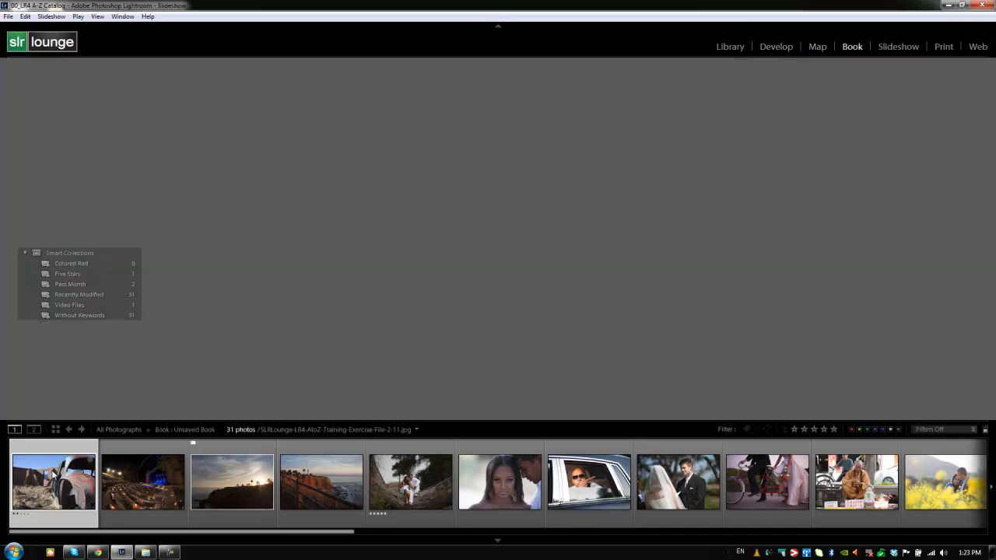
{"action": "left_click", "coordinate": [898, 46]}
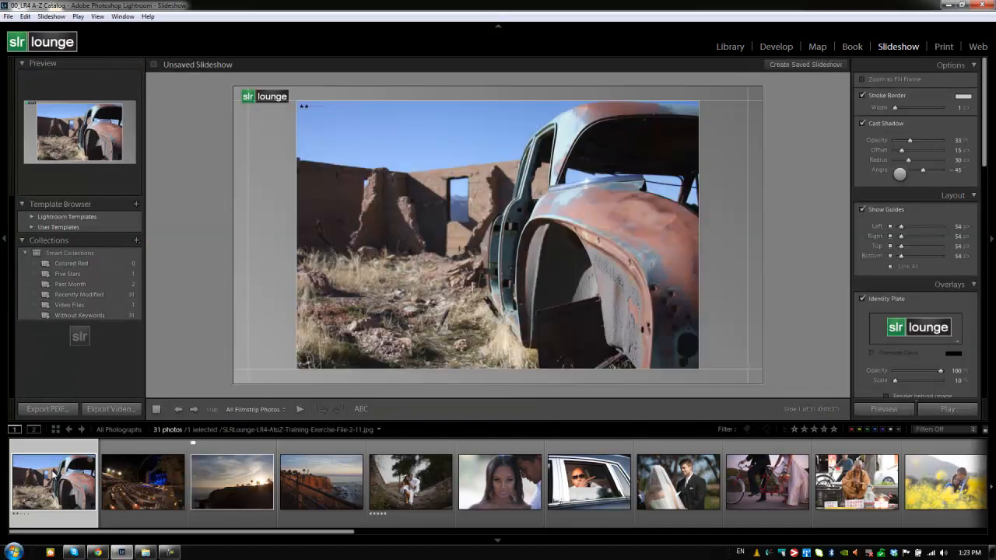
{"action": "left_click", "coordinate": [730, 46]}
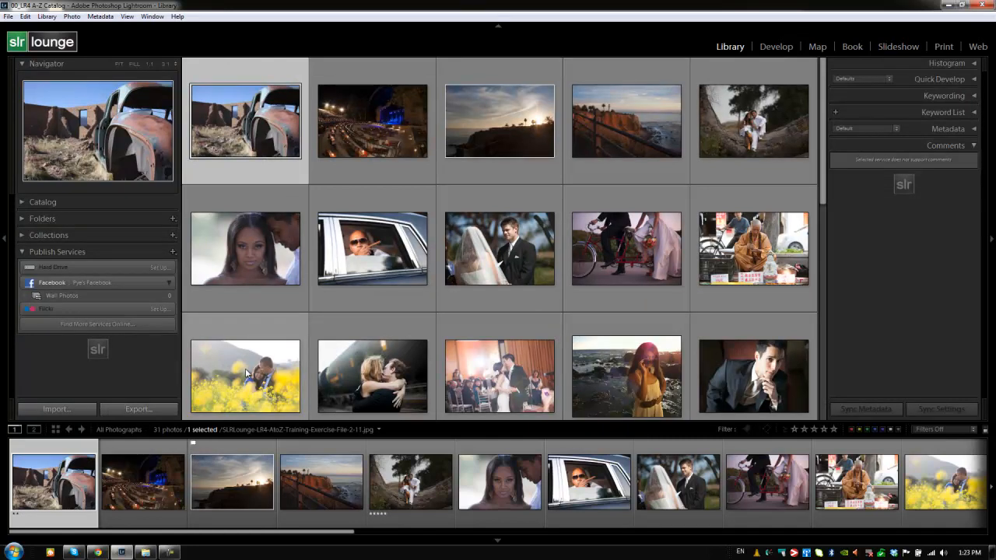
{"action": "mouse_move", "coordinate": [246, 375]}
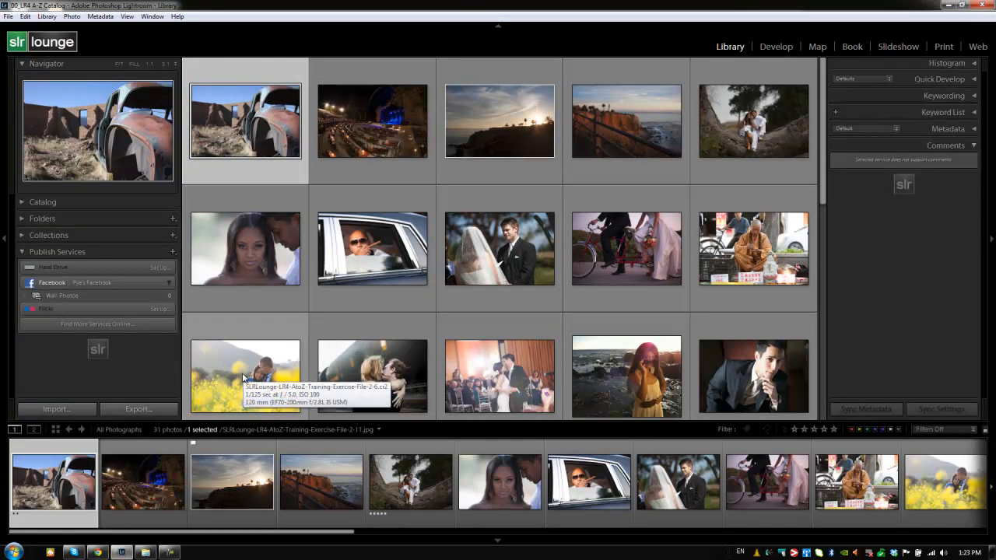
{"action": "mouse_move", "coordinate": [319, 424]}
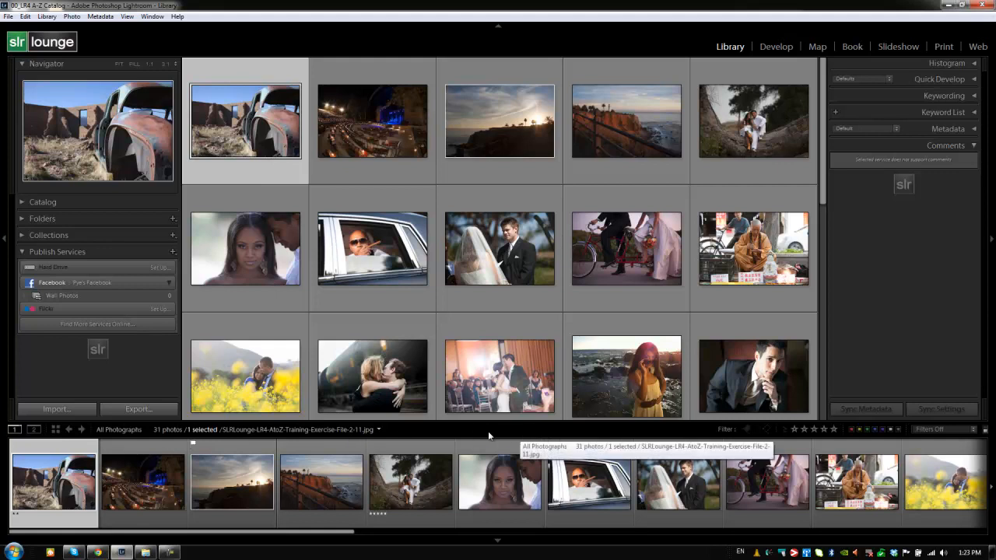
{"action": "mouse_move", "coordinate": [13, 430]}
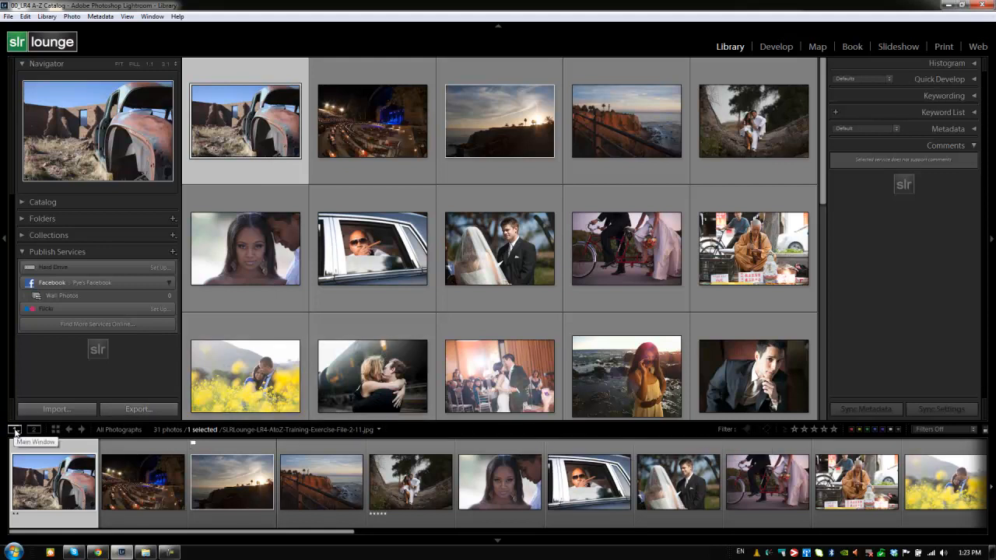
{"action": "mouse_move", "coordinate": [34, 430]}
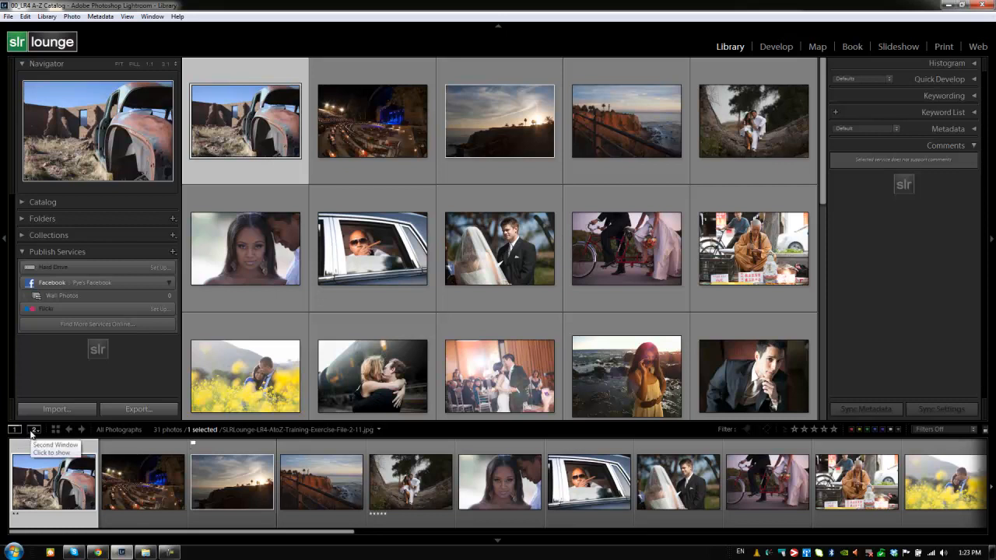
Step: Set the main window to full screen with menus and nudge the floating second window slightly lower
{"action": "left_click", "coordinate": [13, 430]}
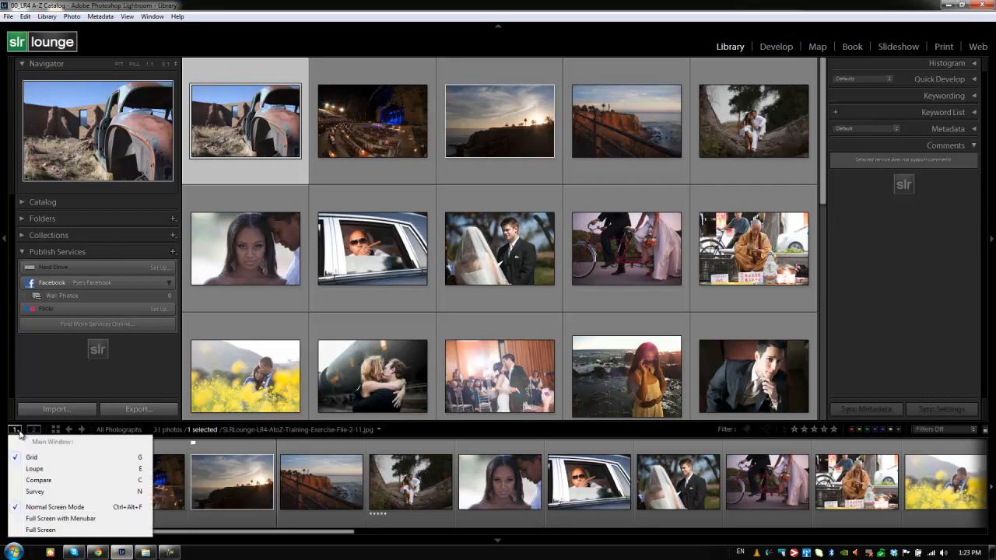
{"action": "mouse_move", "coordinate": [26, 451]}
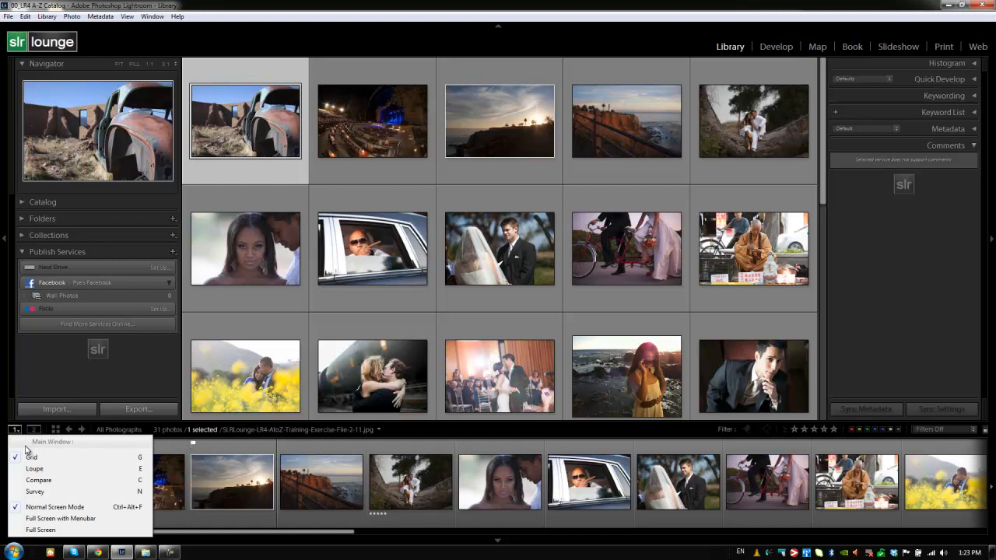
{"action": "mouse_move", "coordinate": [38, 468]}
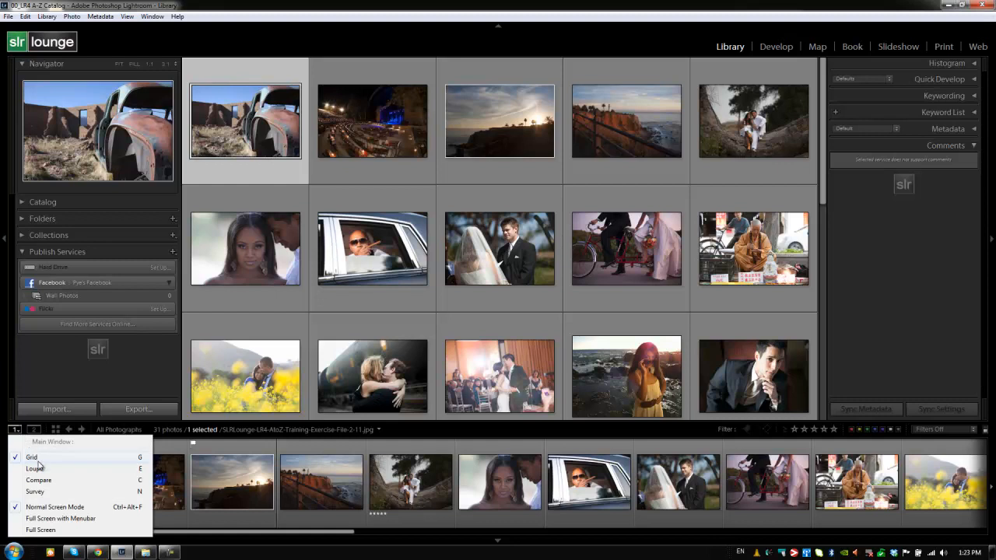
{"action": "mouse_move", "coordinate": [106, 461]}
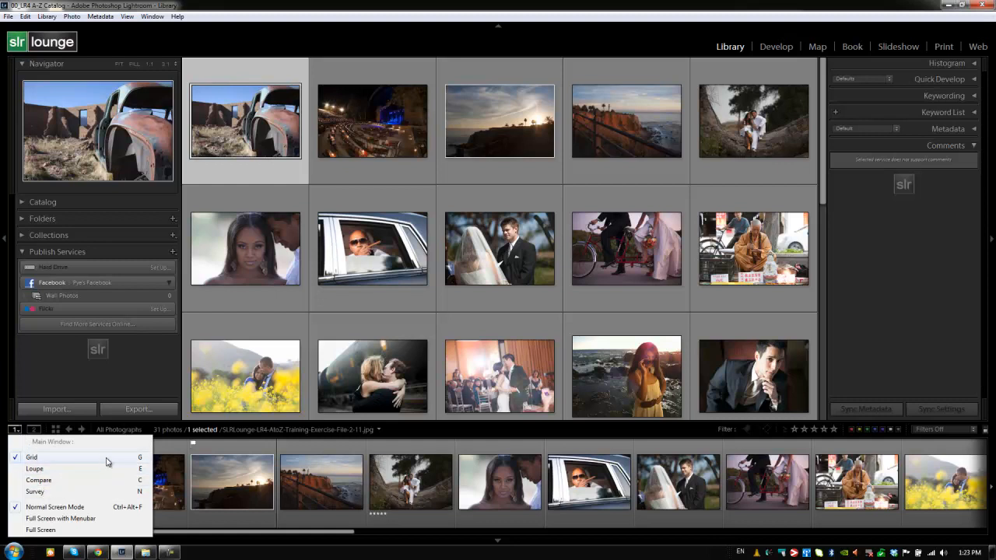
{"action": "mouse_move", "coordinate": [106, 470]}
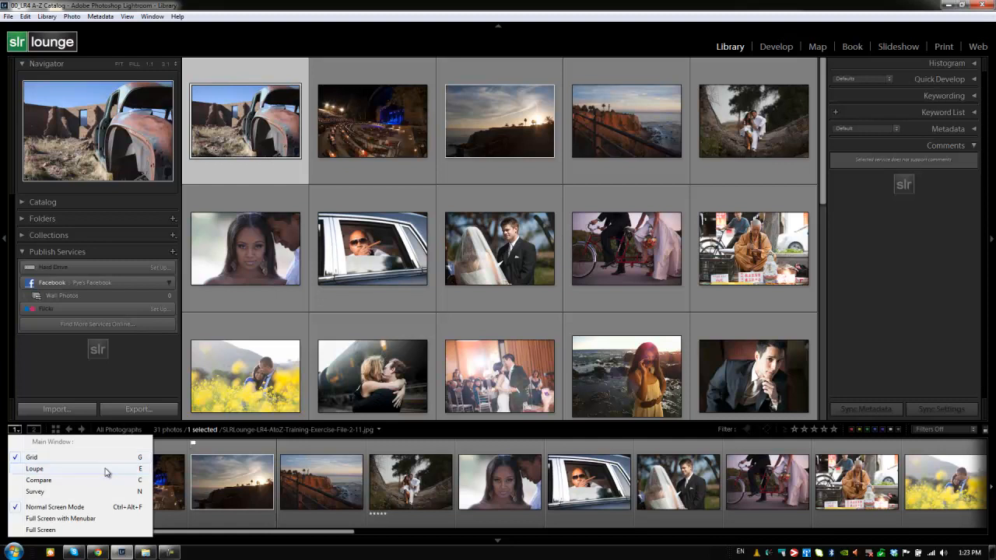
{"action": "mouse_move", "coordinate": [74, 517]}
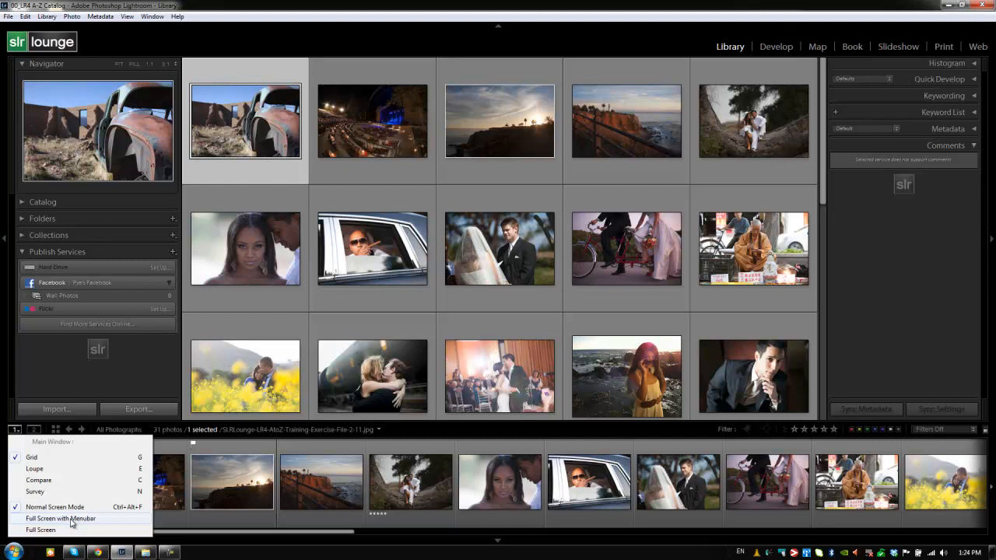
{"action": "left_click", "coordinate": [61, 514]}
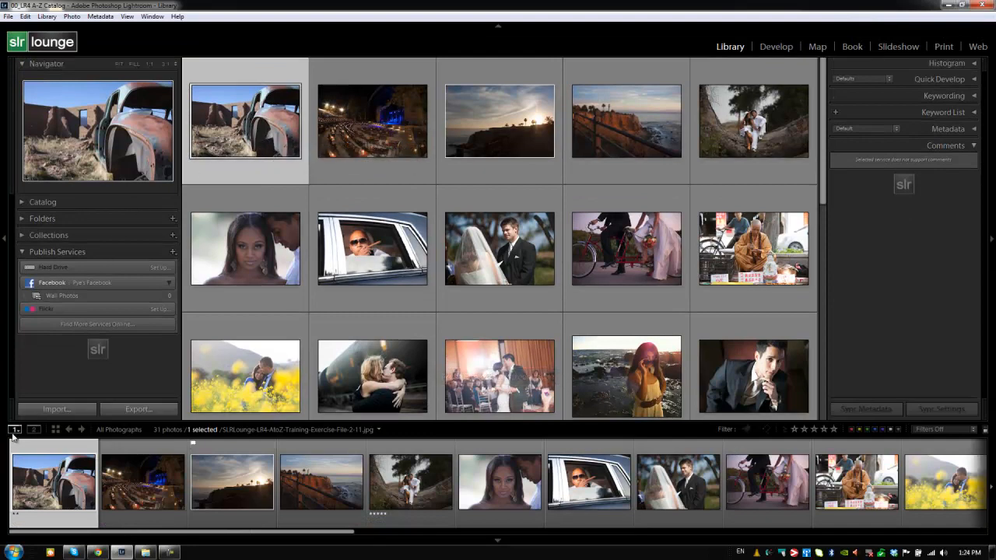
{"action": "left_click", "coordinate": [12, 430]}
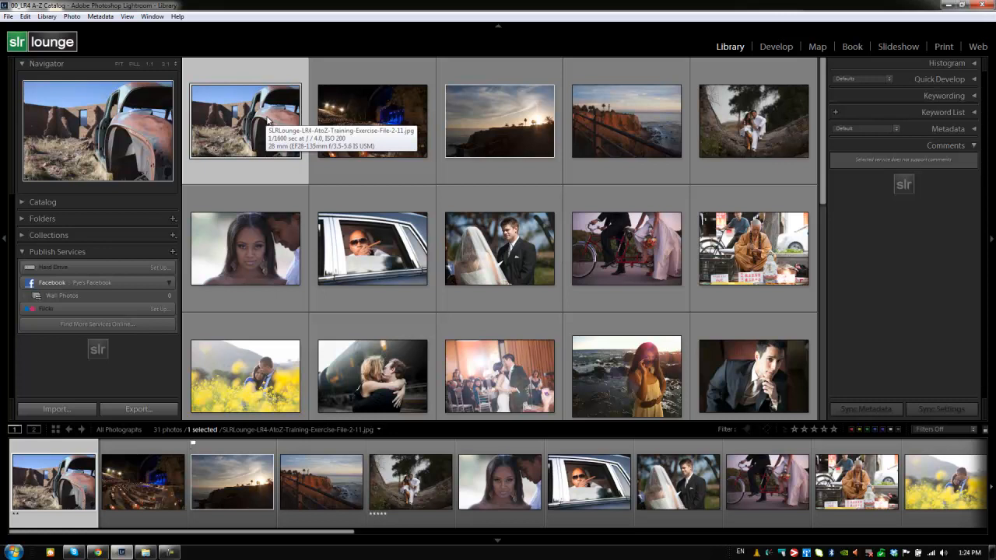
{"action": "mouse_move", "coordinate": [49, 379]}
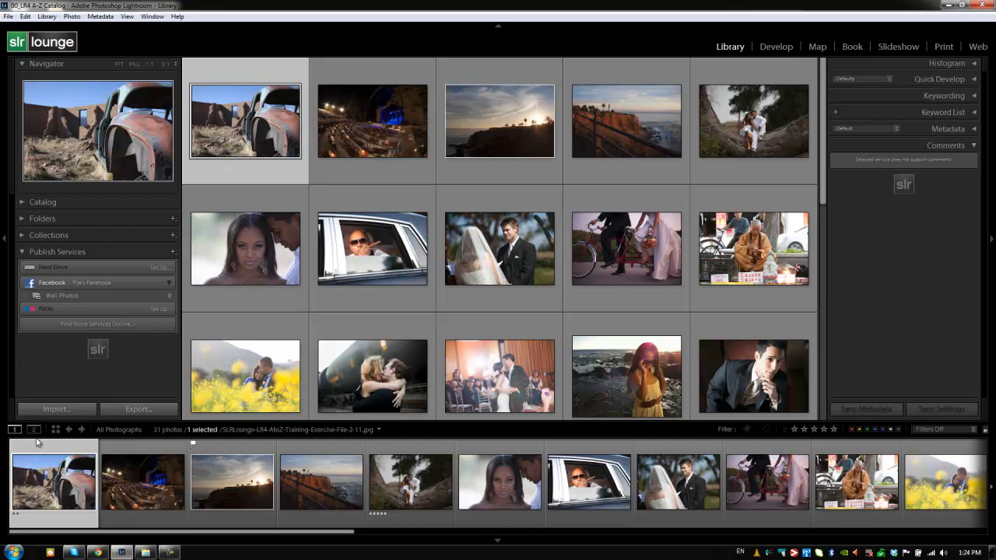
{"action": "mouse_move", "coordinate": [34, 429]}
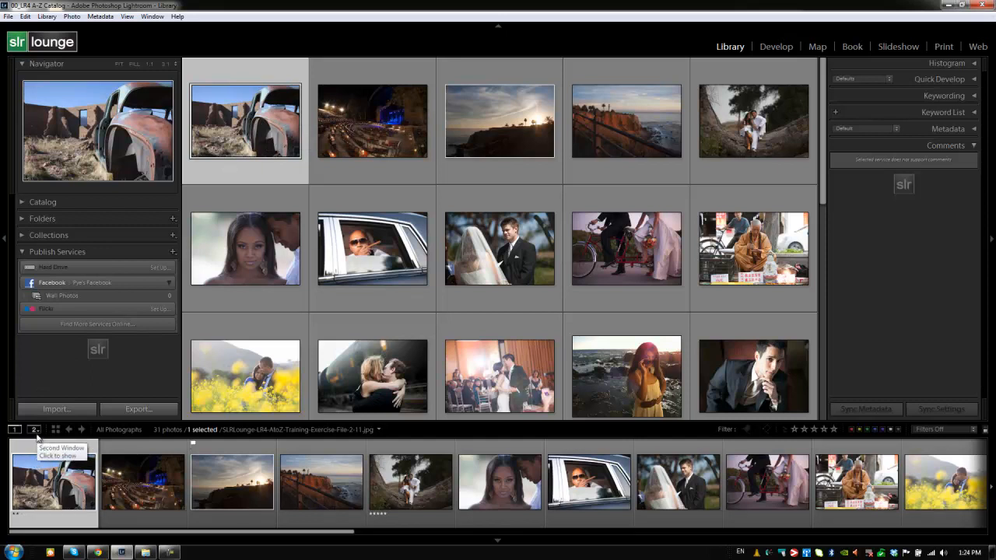
{"action": "mouse_move", "coordinate": [240, 225]}
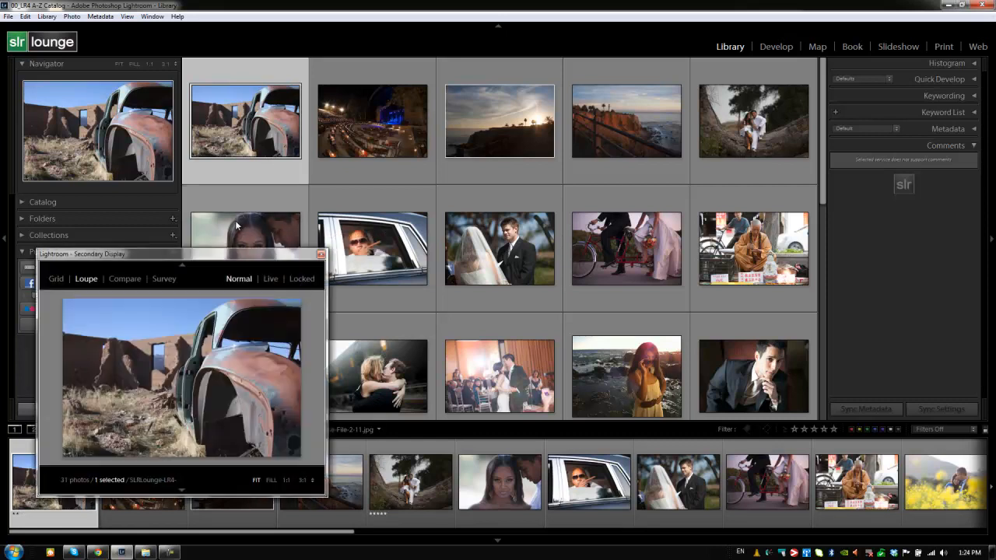
{"action": "mouse_move", "coordinate": [162, 246]}
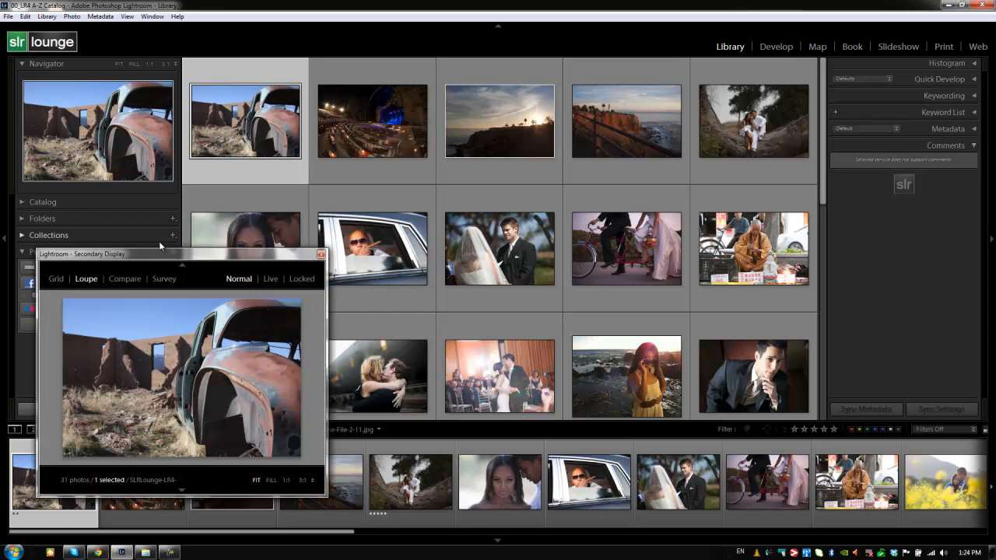
{"action": "mouse_move", "coordinate": [129, 292]}
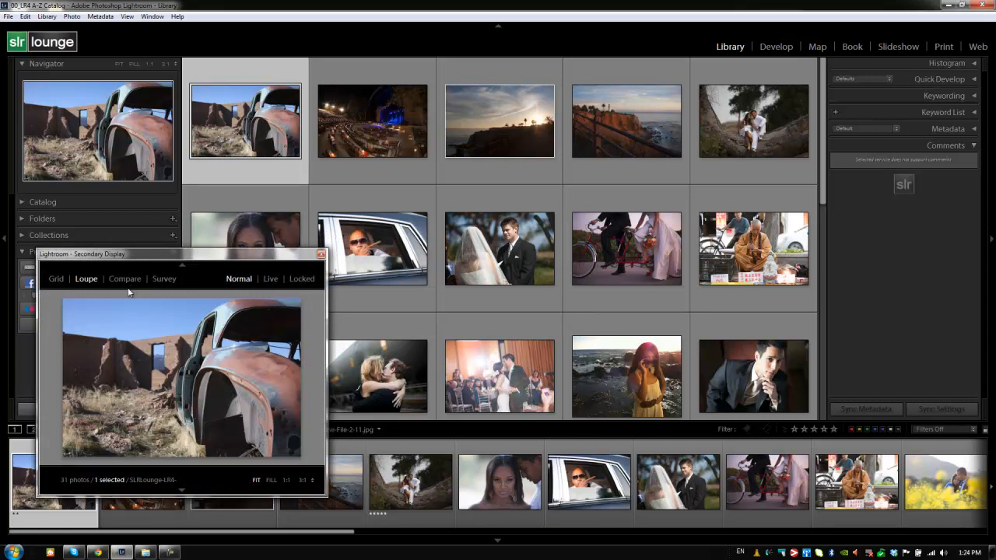
{"action": "mouse_move", "coordinate": [142, 289]}
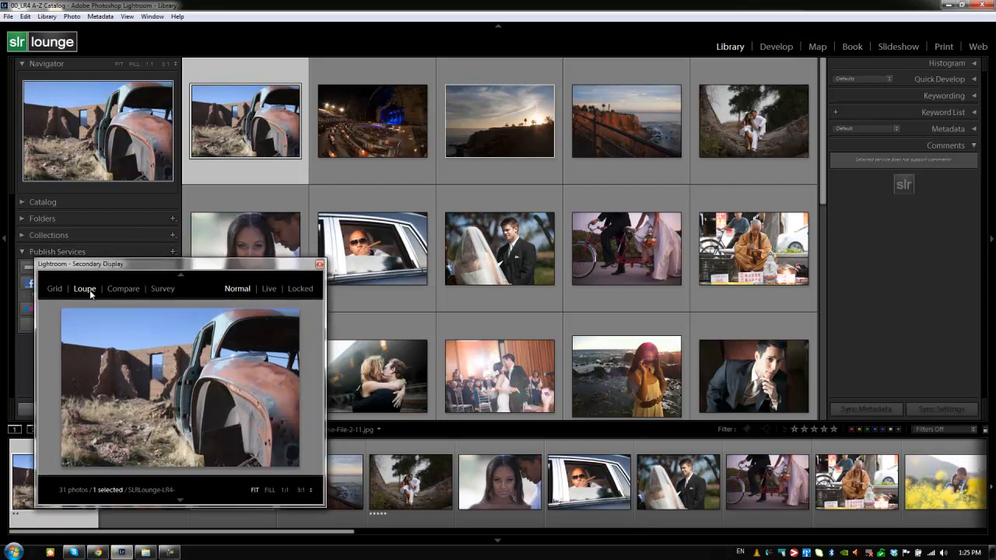
{"action": "mouse_move", "coordinate": [171, 271]}
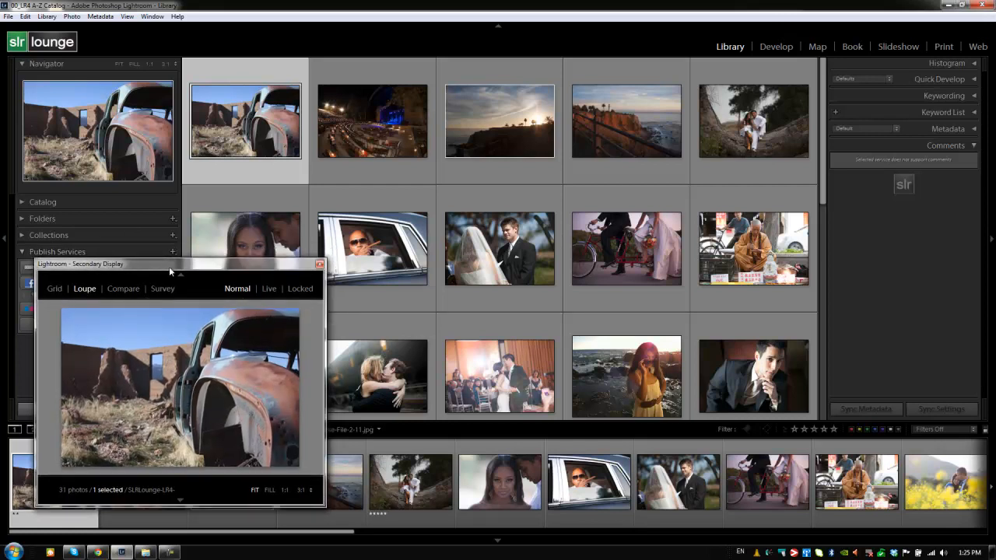
{"action": "left_click_drag", "start_coordinate": [171, 263], "coordinate": [155, 293]}
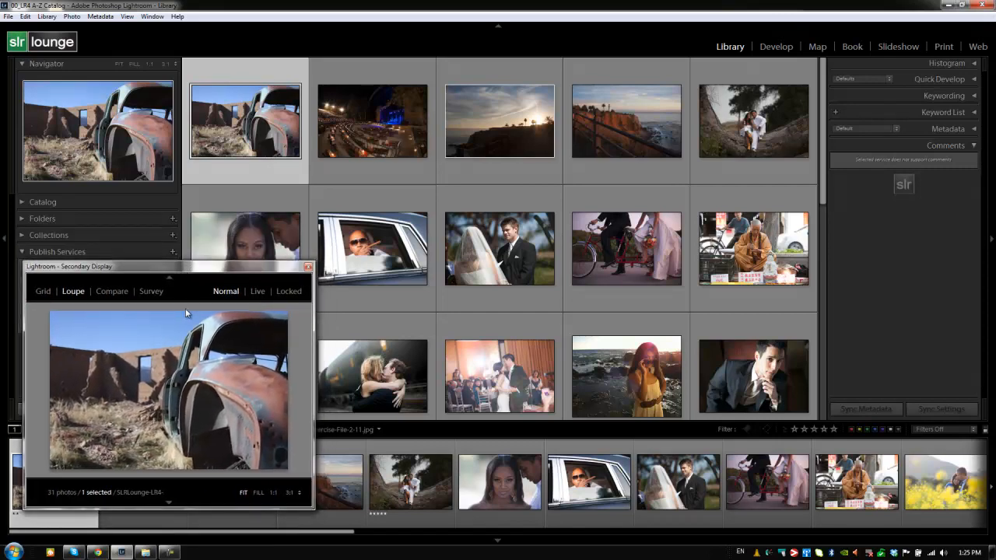
{"action": "mouse_move", "coordinate": [98, 298]}
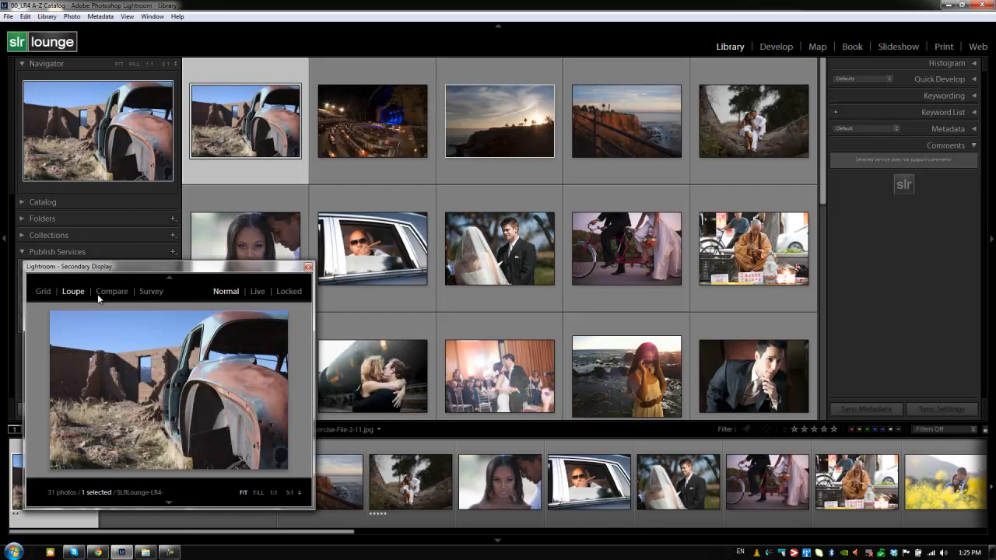
{"action": "mouse_move", "coordinate": [151, 292]}
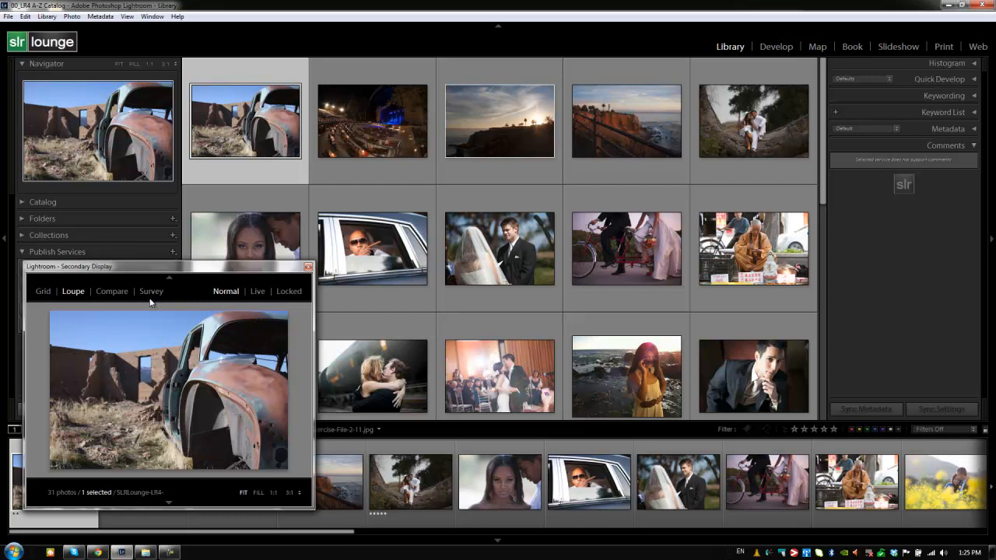
{"action": "mouse_move", "coordinate": [291, 190]}
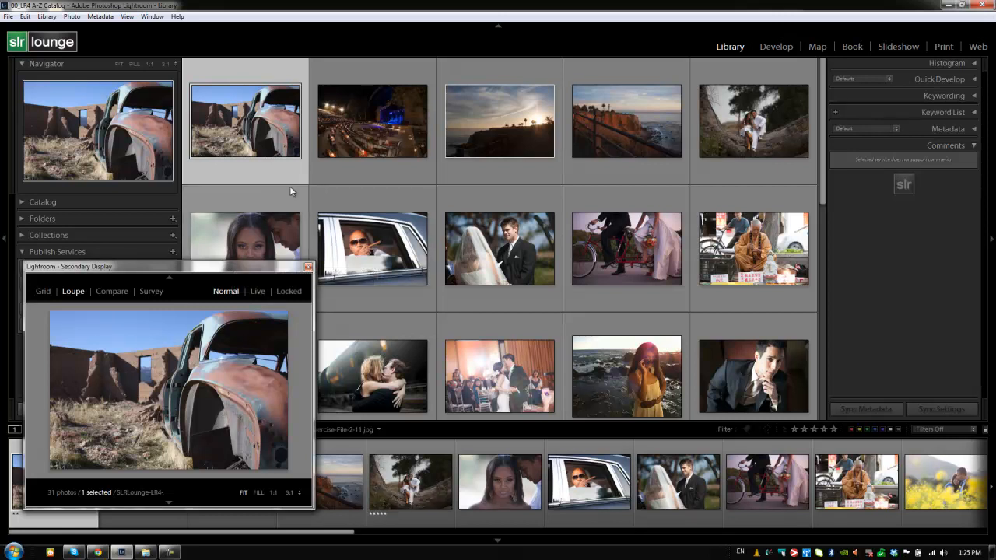
{"action": "mouse_move", "coordinate": [266, 153]}
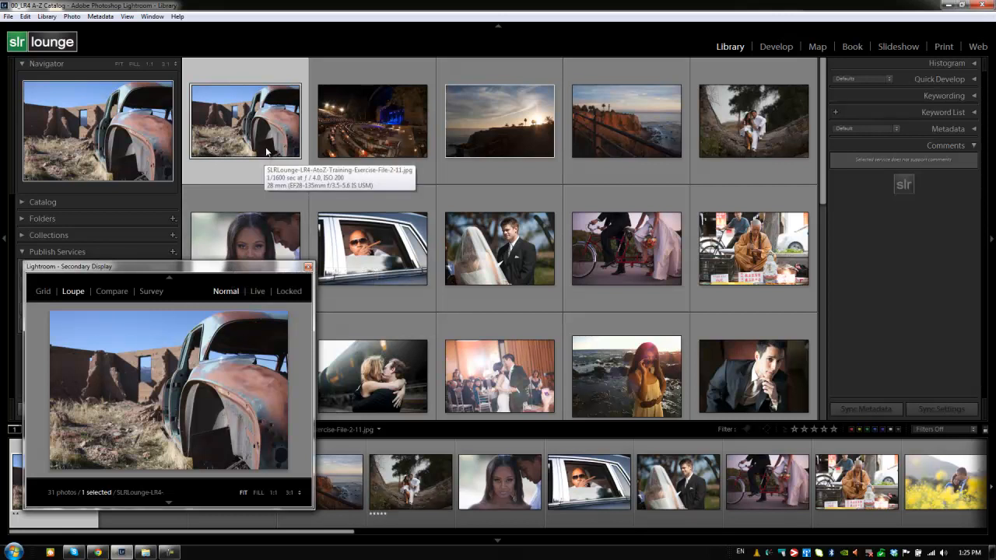
{"action": "mouse_move", "coordinate": [72, 295]}
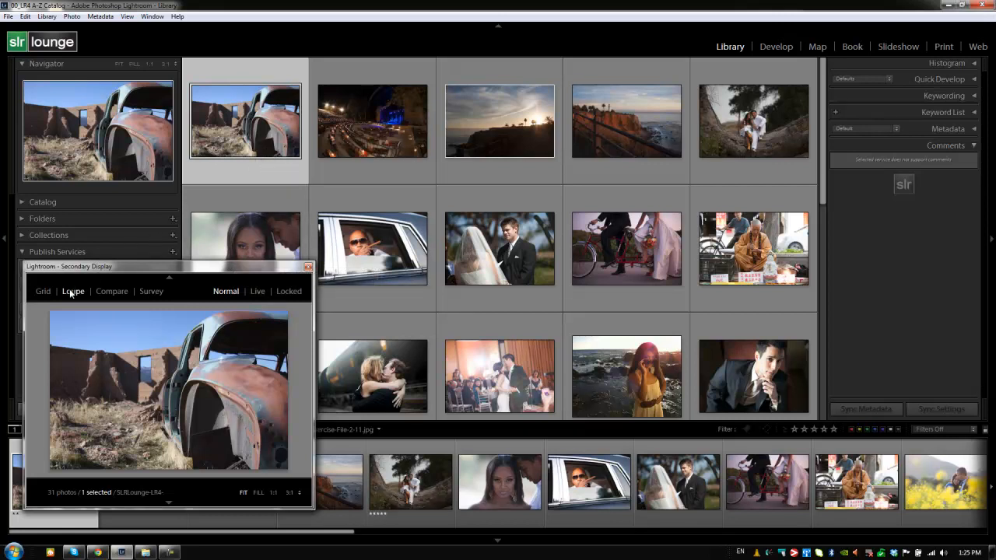
{"action": "mouse_move", "coordinate": [73, 291]}
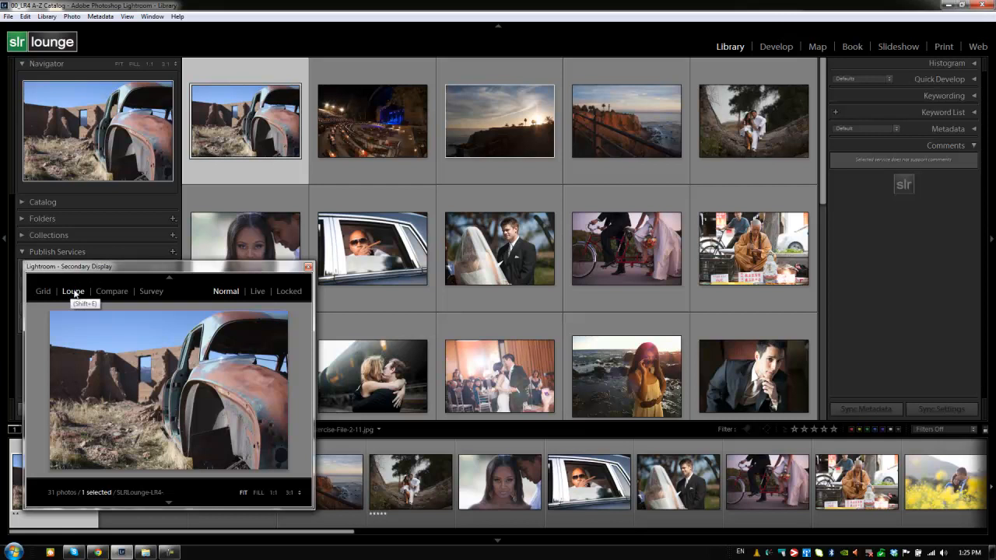
{"action": "mouse_move", "coordinate": [131, 261]}
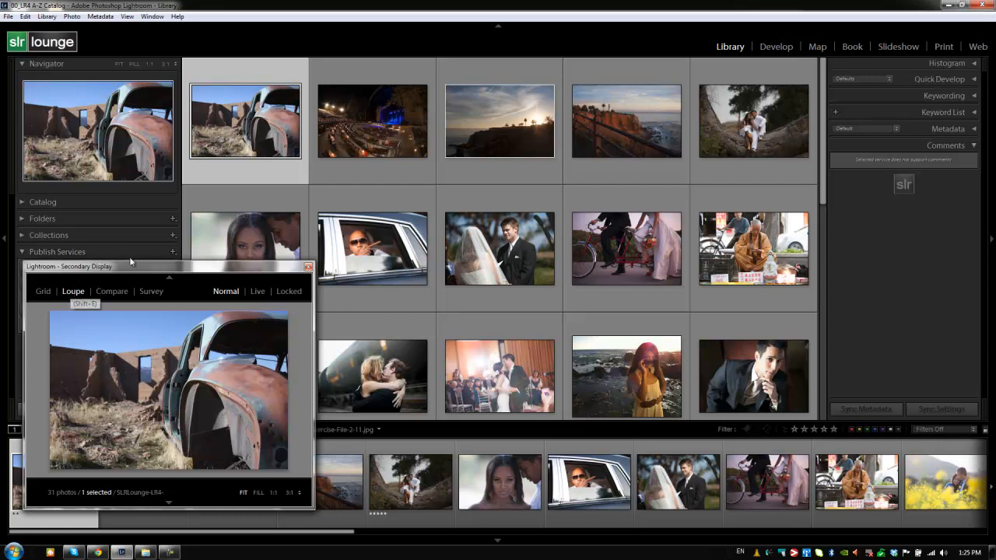
{"action": "mouse_move", "coordinate": [355, 143]}
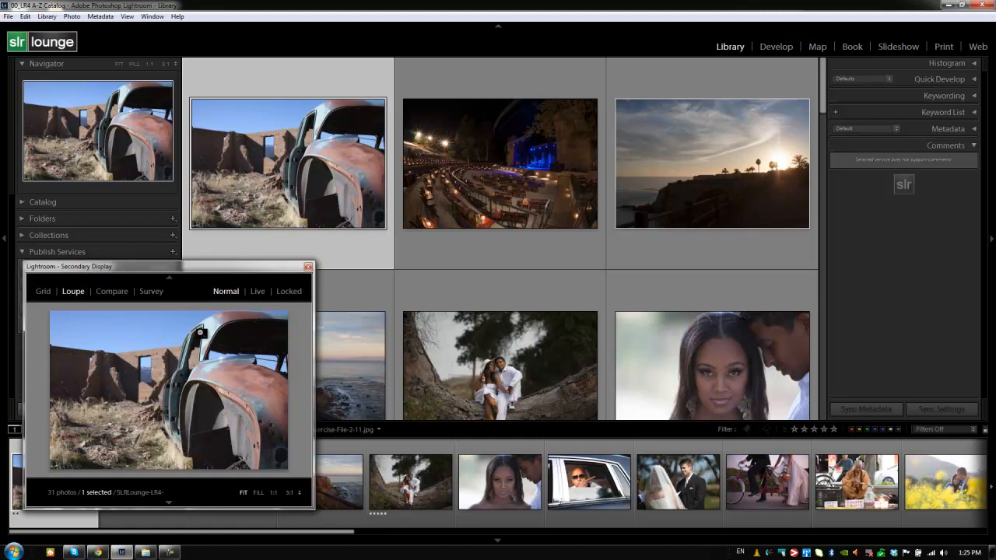
Step: Preview the couple-on-tree photo, then reselect the rusty car photo so the second window shows it
{"action": "left_click", "coordinate": [499, 163]}
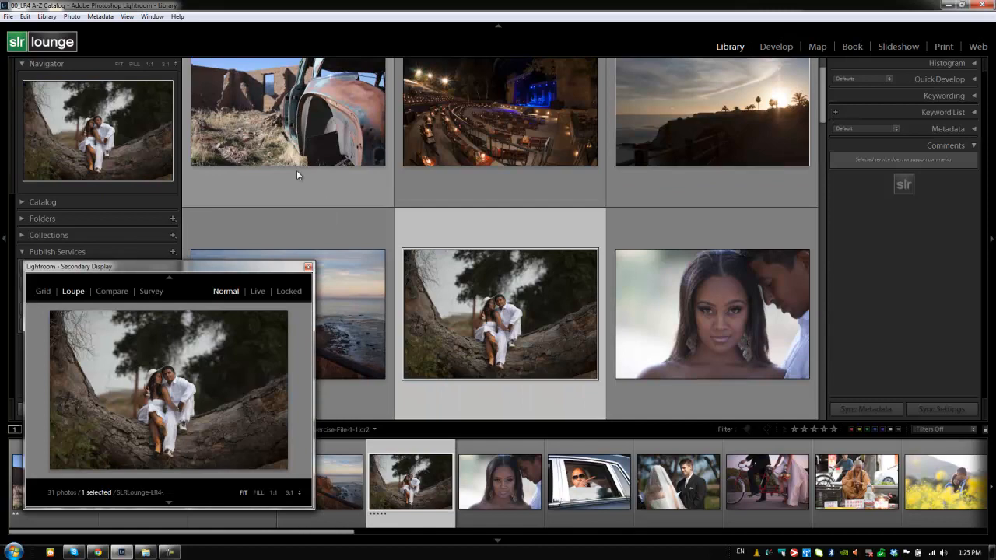
{"action": "left_click", "coordinate": [288, 112]}
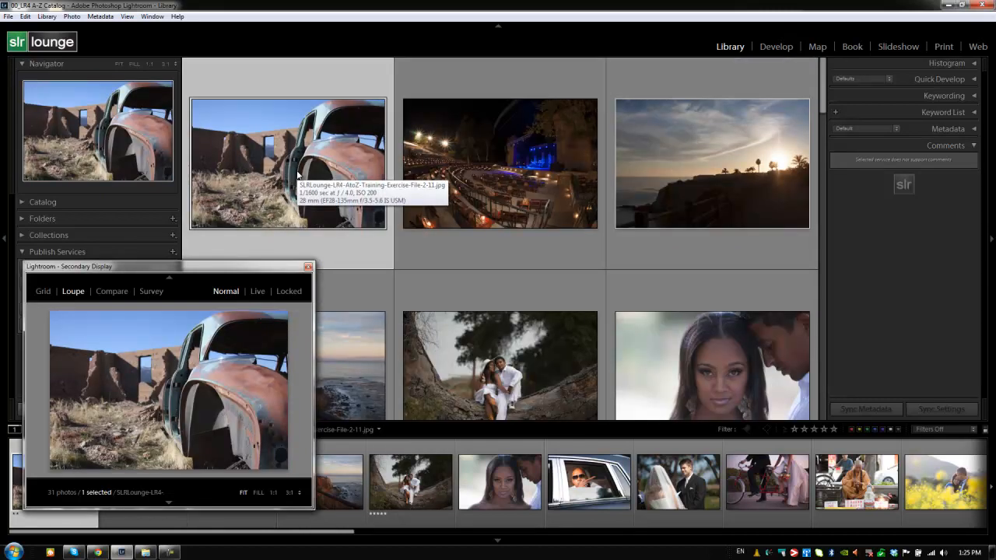
{"action": "left_click", "coordinate": [713, 164]}
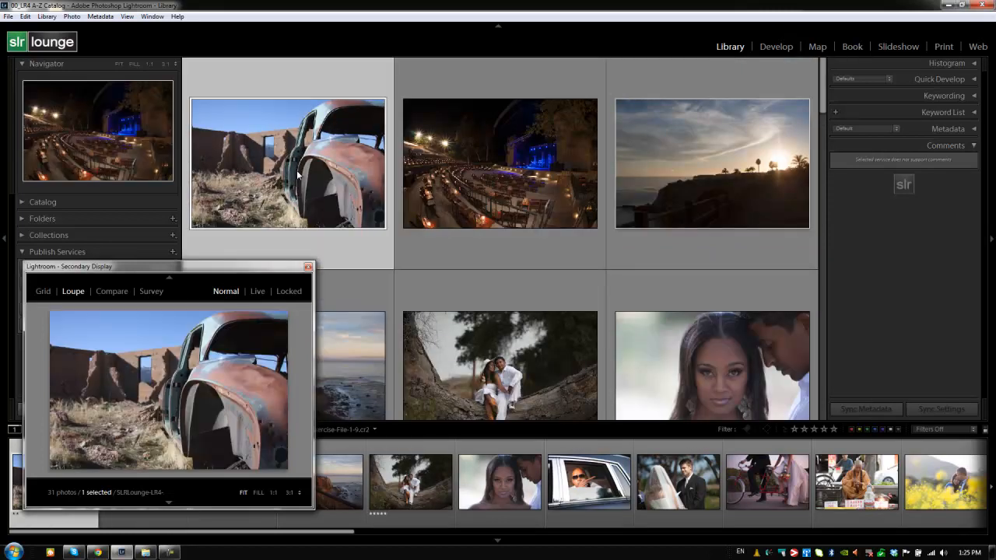
{"action": "mouse_move", "coordinate": [299, 175]}
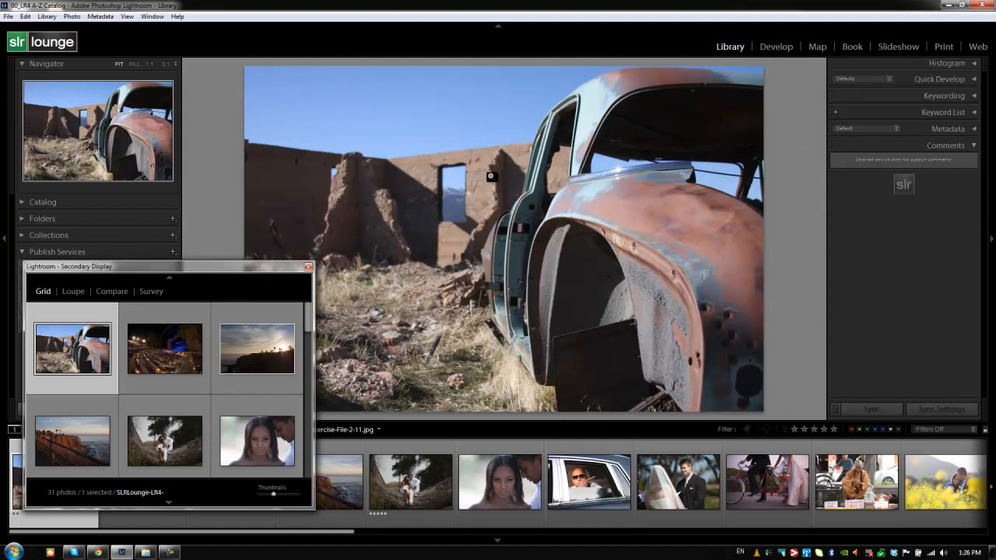
{"action": "mouse_move", "coordinate": [489, 180]}
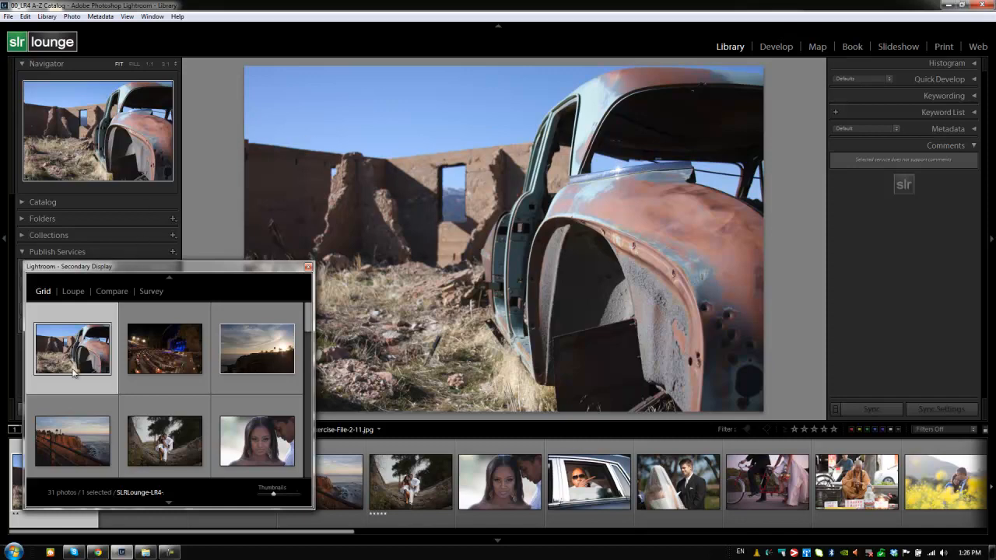
Step: Preview the sunset cliff photo, return to the rusty car, then switch the second window through Loupe, Compare and Survey layouts
{"action": "left_click", "coordinate": [257, 349]}
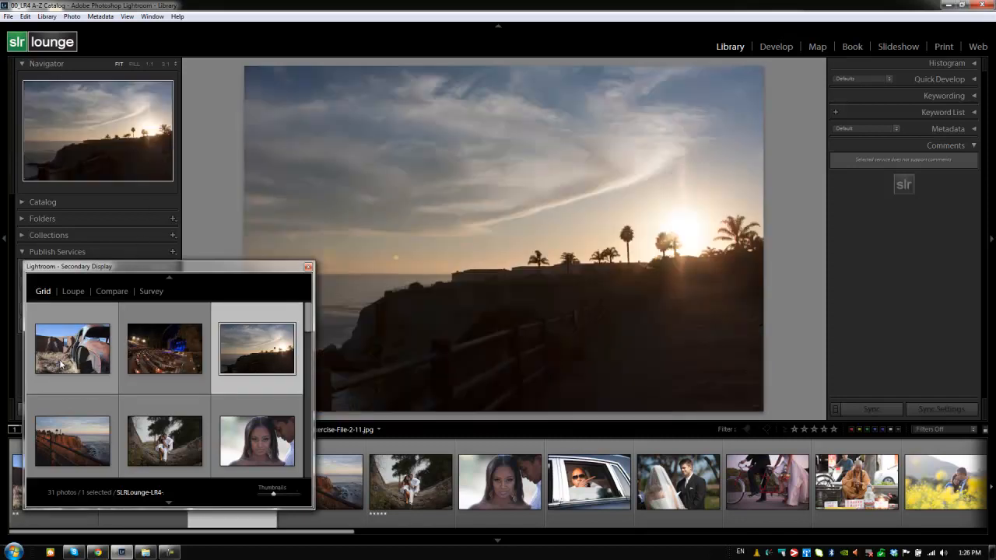
{"action": "left_click", "coordinate": [72, 348]}
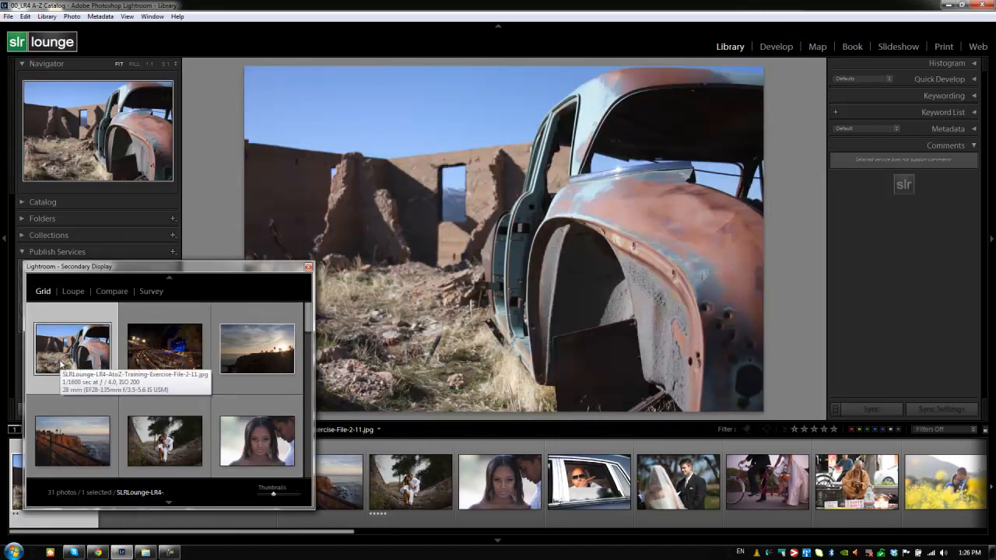
{"action": "left_click", "coordinate": [72, 291]}
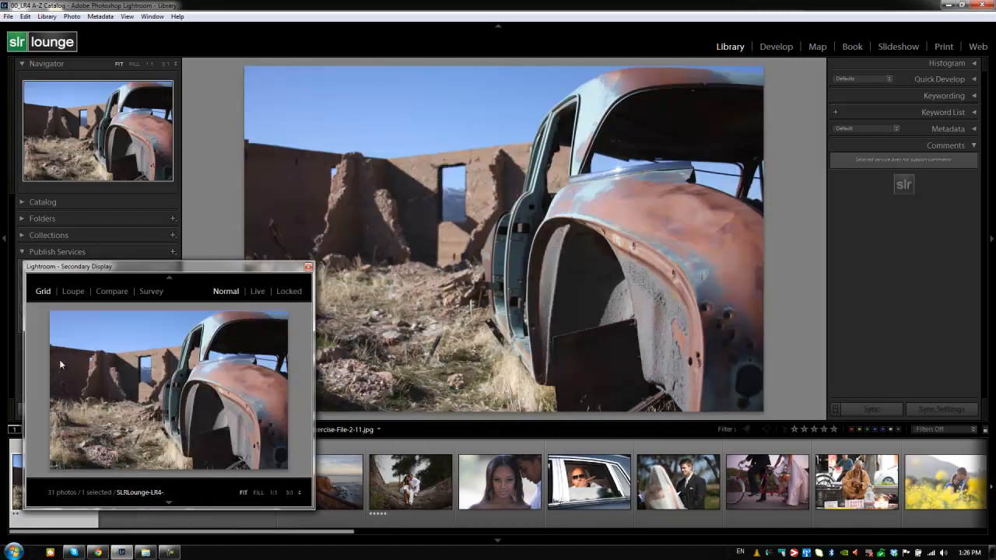
{"action": "left_click", "coordinate": [72, 291]}
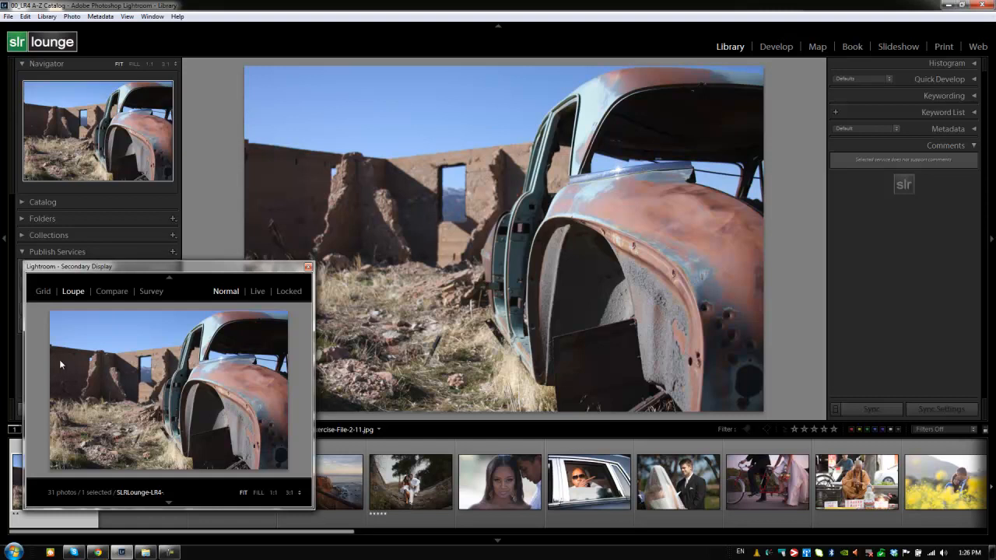
{"action": "left_click", "coordinate": [113, 291]}
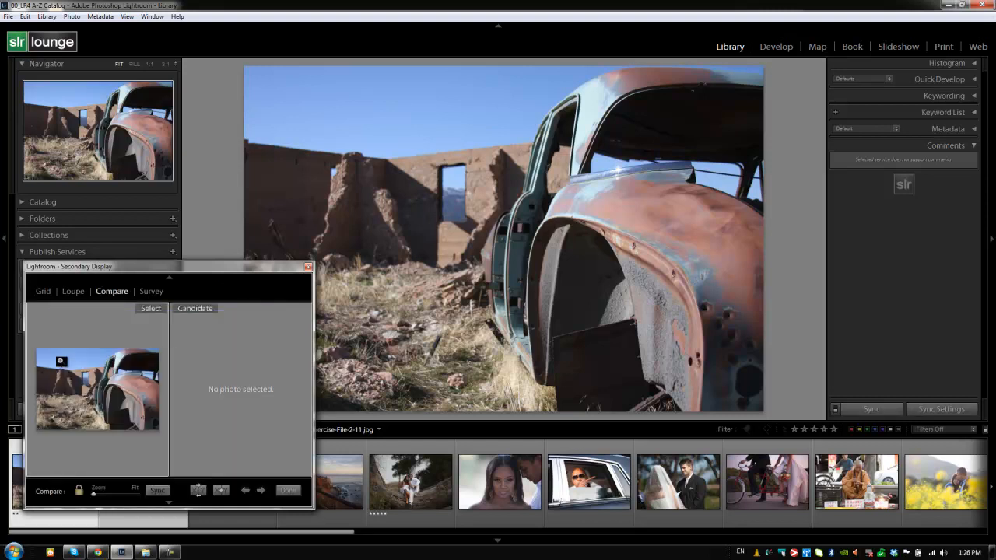
{"action": "left_click", "coordinate": [151, 291]}
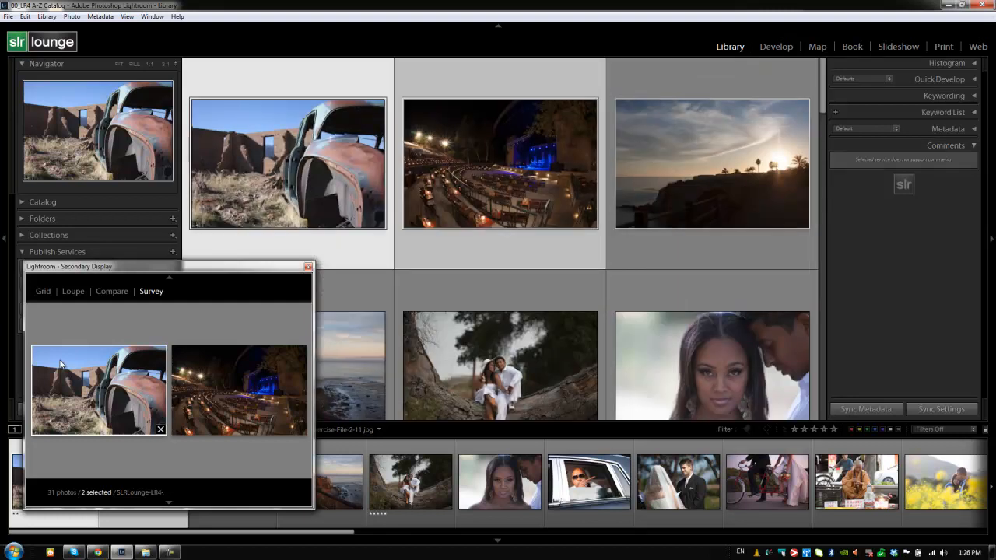
Step: Return the second window to Loupe, select the couple-on-tree photo and set the preview to Live
{"action": "left_click", "coordinate": [72, 291]}
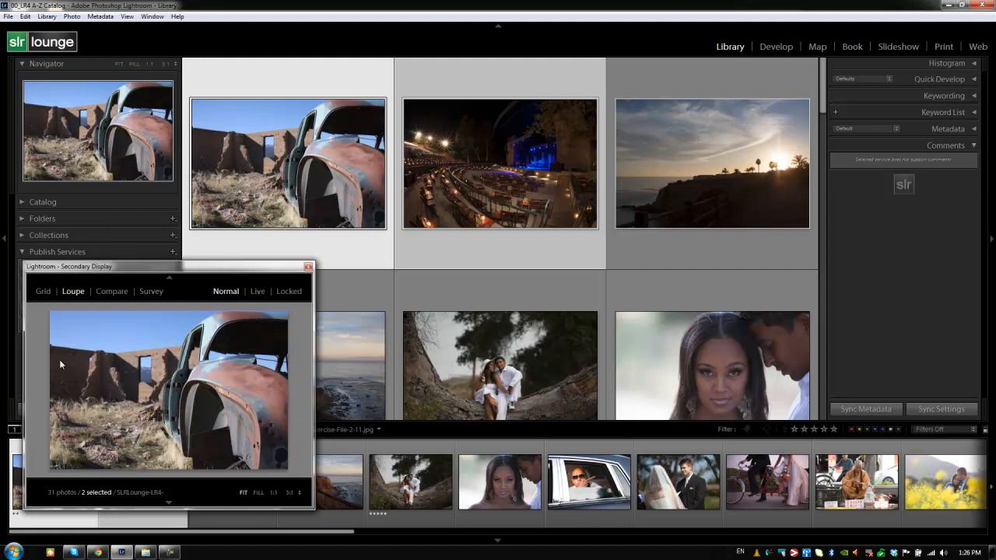
{"action": "mouse_move", "coordinate": [242, 255]}
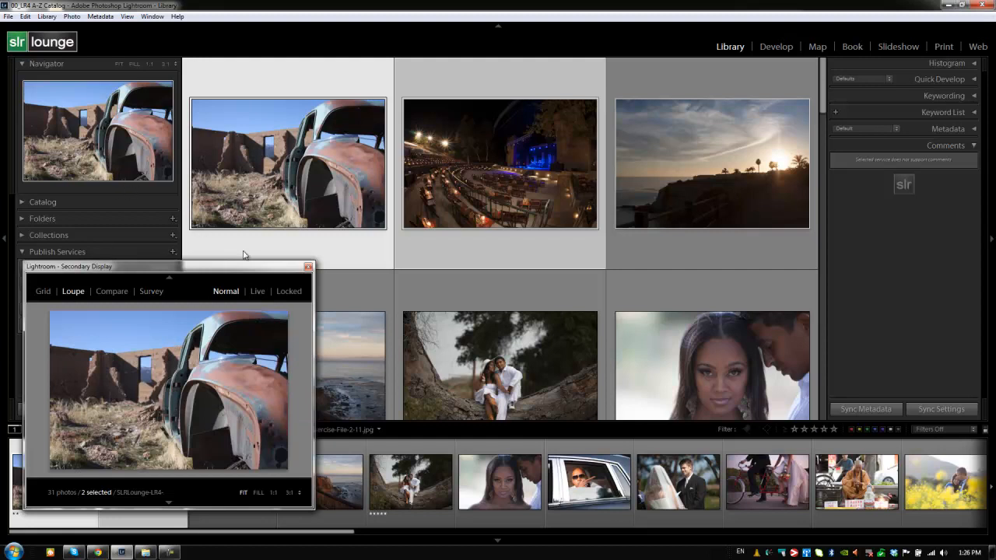
{"action": "mouse_move", "coordinate": [226, 291]}
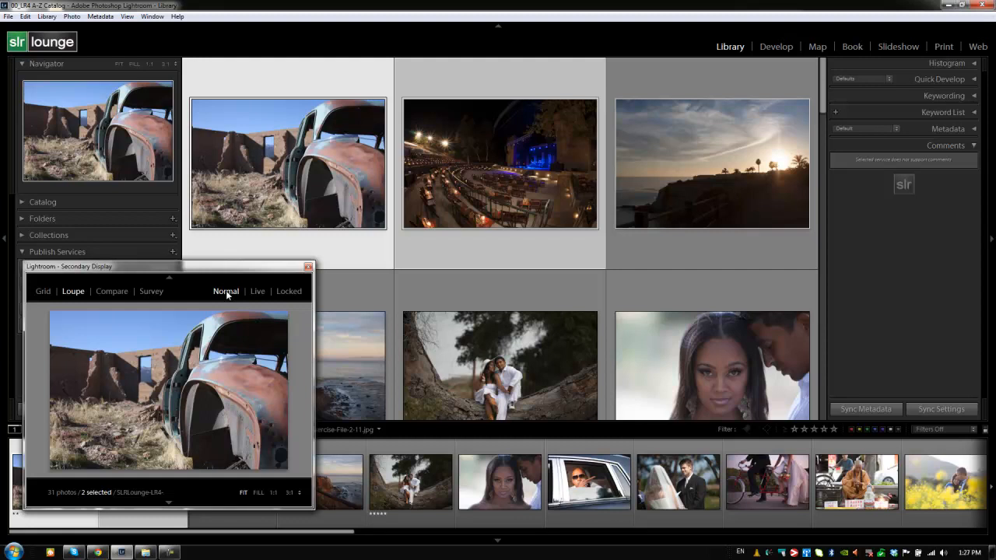
{"action": "mouse_move", "coordinate": [239, 296]}
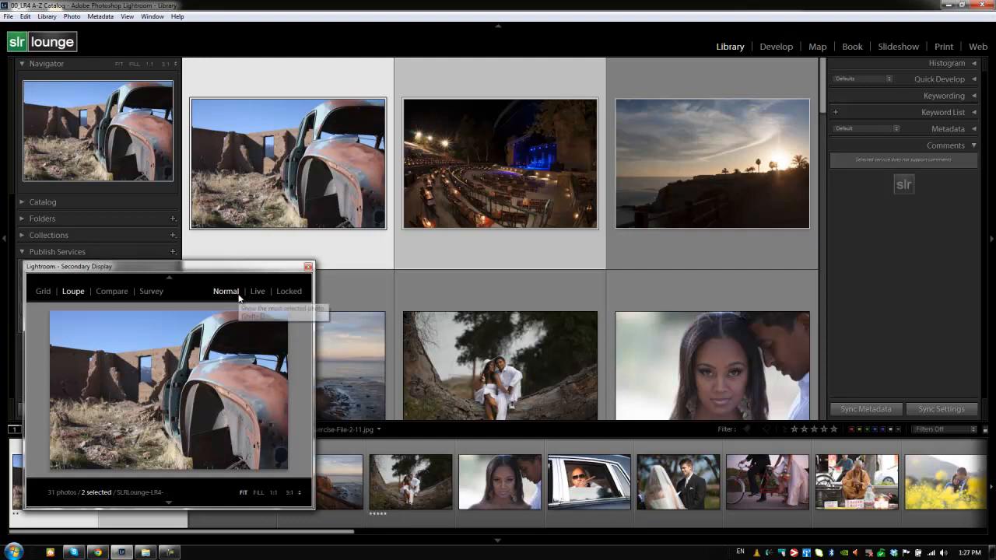
{"action": "mouse_move", "coordinate": [557, 240]}
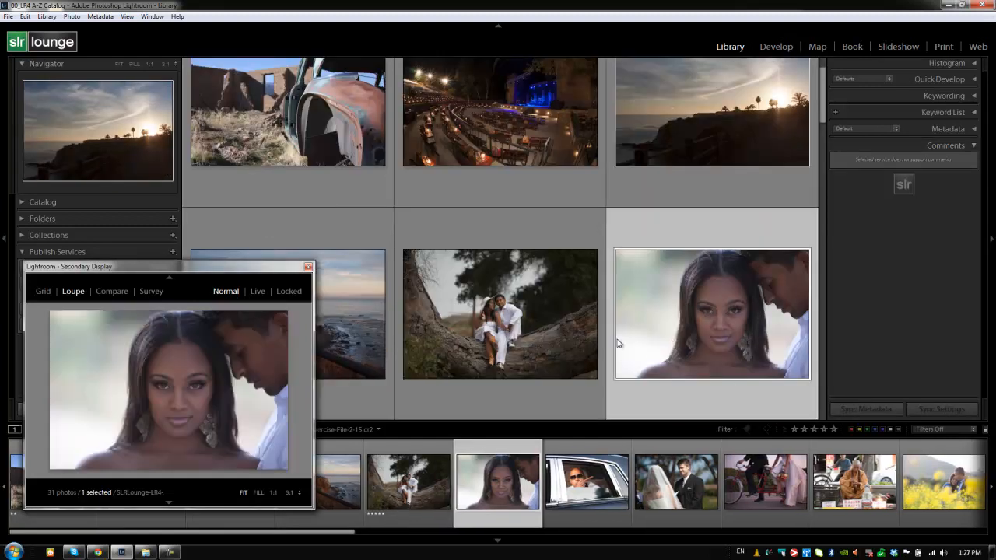
{"action": "left_click", "coordinate": [500, 315]}
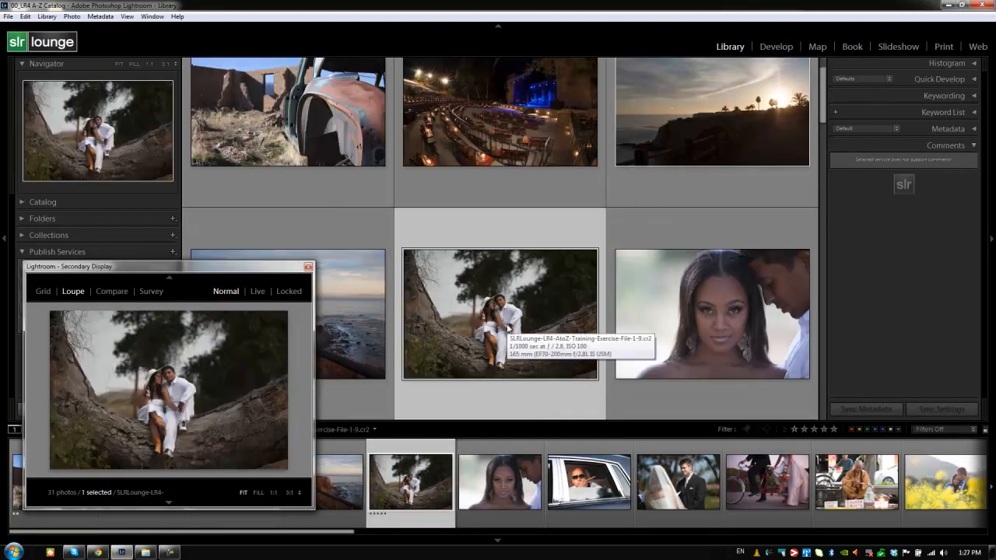
{"action": "mouse_move", "coordinate": [358, 277]}
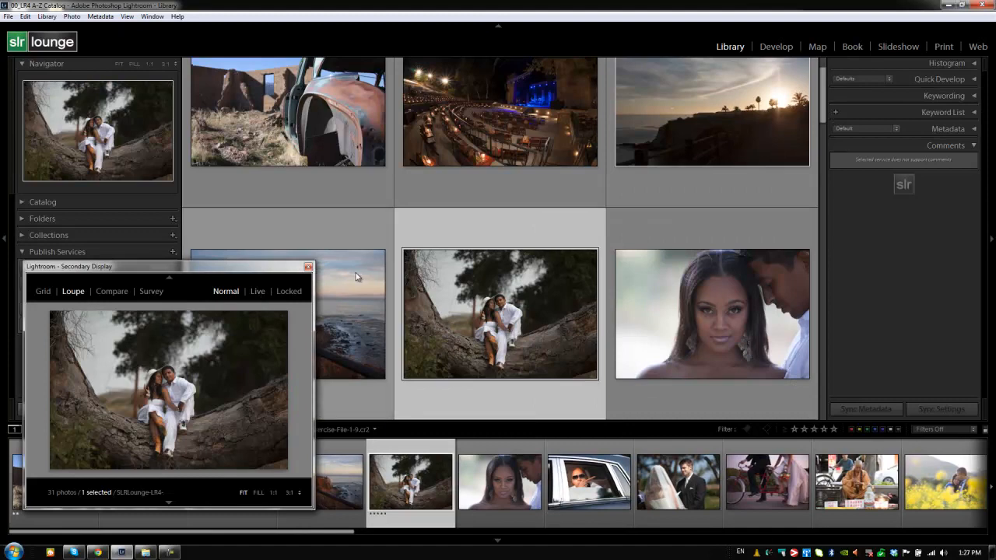
{"action": "left_click", "coordinate": [257, 291]}
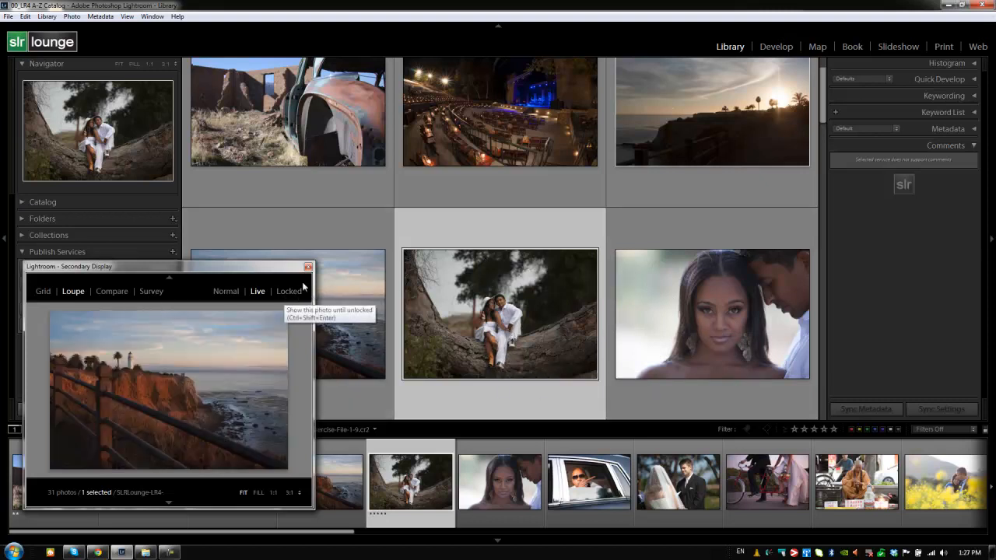
{"action": "mouse_move", "coordinate": [305, 280]}
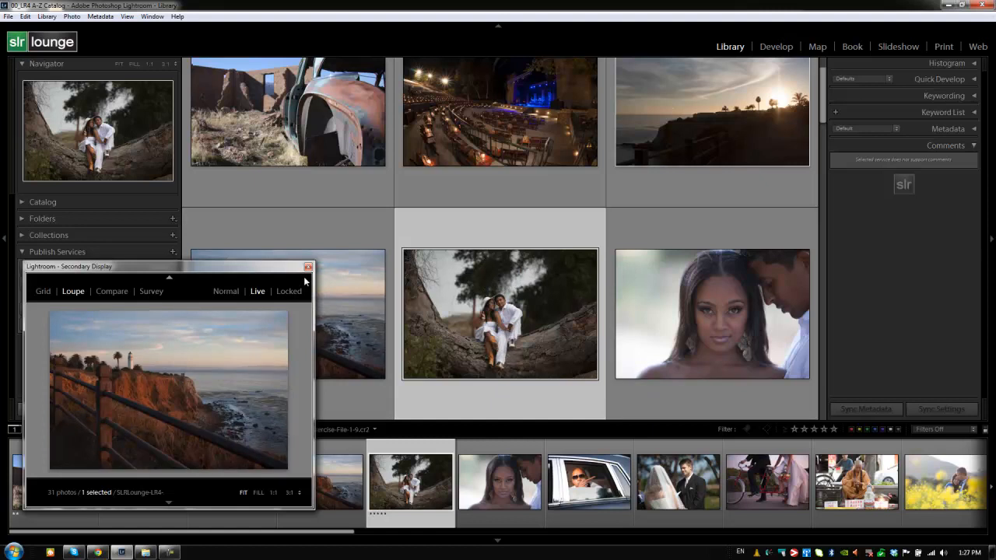
Step: Lock the second window on the couple-on-tree photo and select the groom-and-bride photo in the grid
{"action": "left_click", "coordinate": [290, 291]}
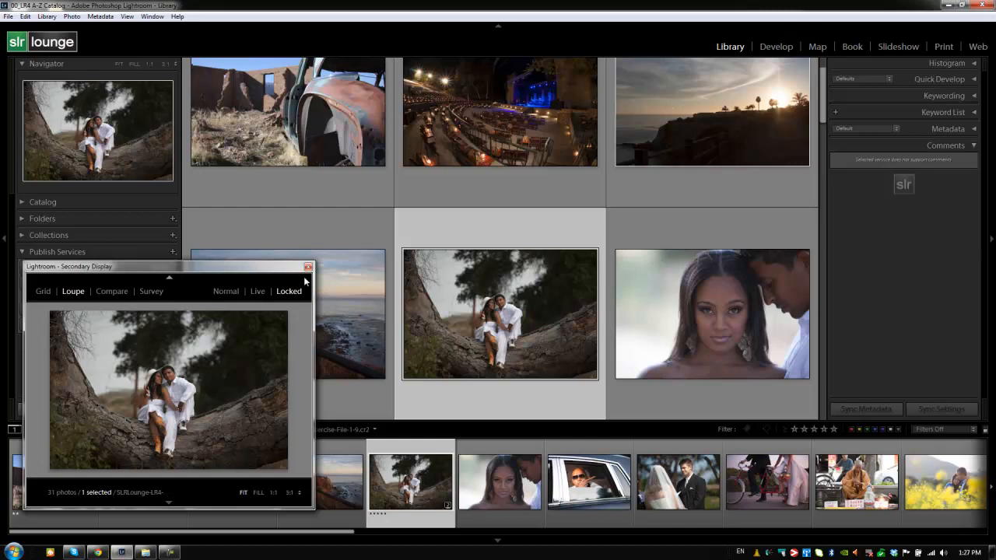
{"action": "mouse_move", "coordinate": [448, 260]}
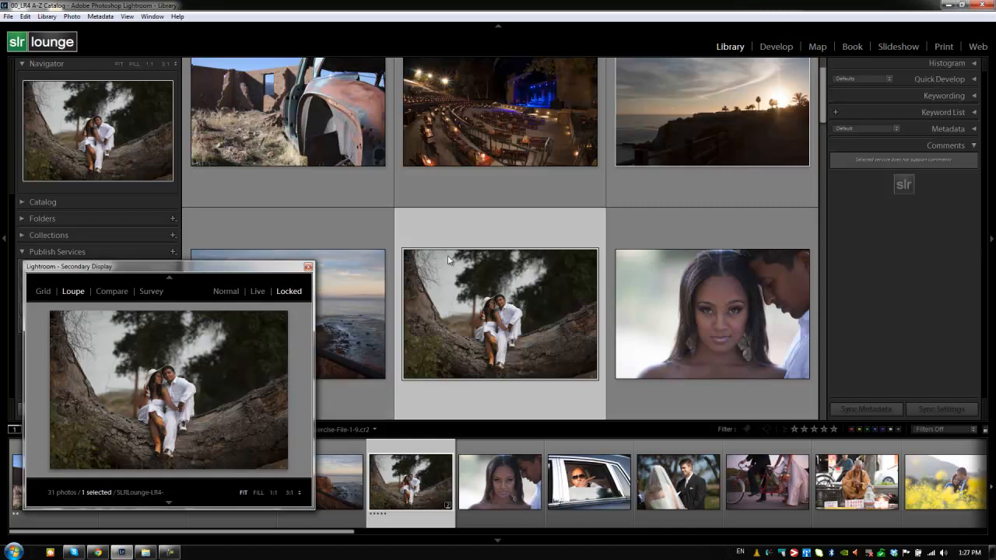
{"action": "mouse_move", "coordinate": [697, 319]}
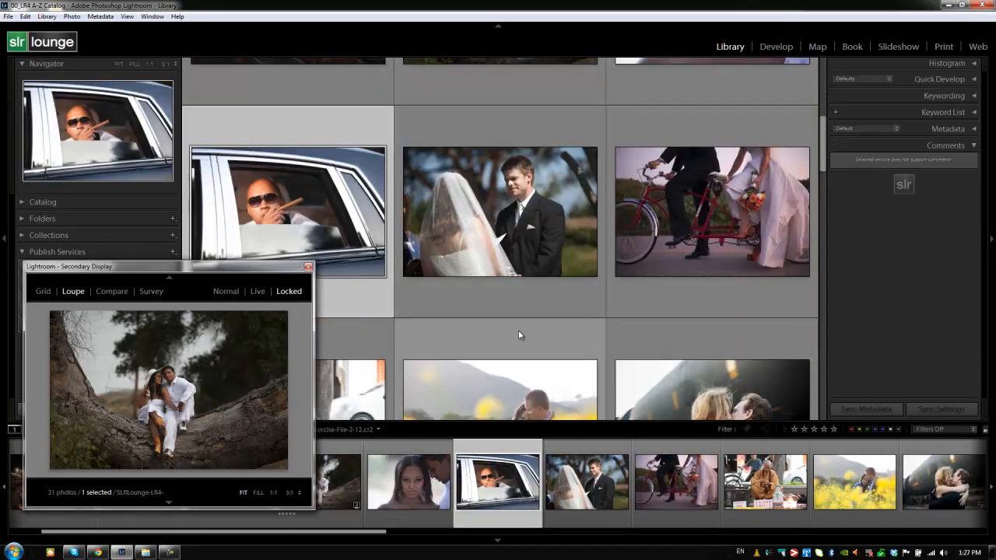
{"action": "left_click", "coordinate": [499, 212]}
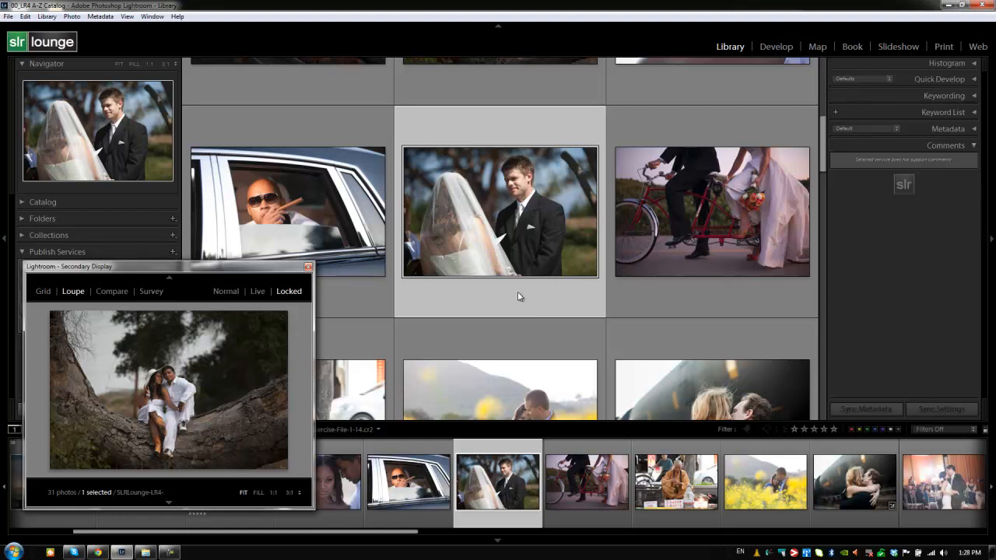
{"action": "mouse_move", "coordinate": [520, 296]}
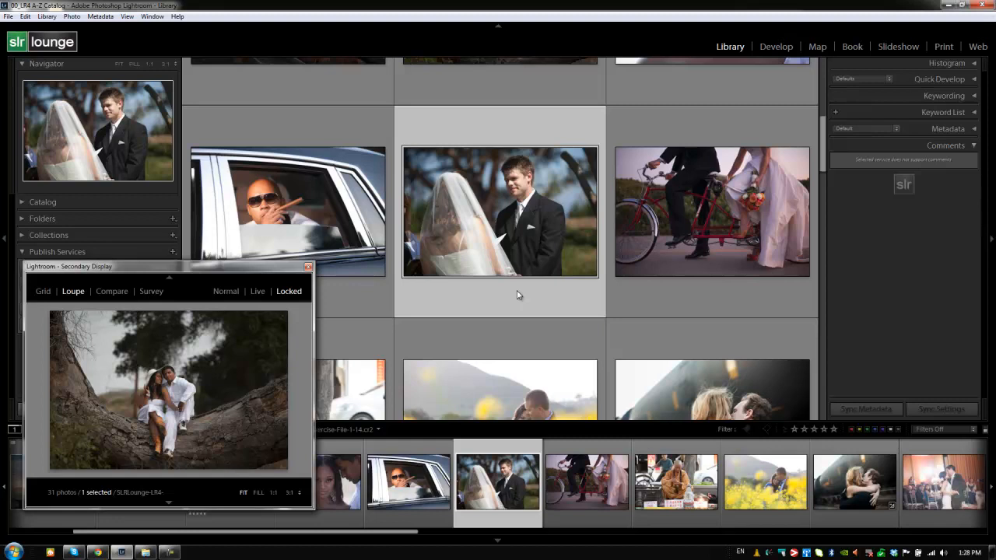
{"action": "mouse_move", "coordinate": [508, 295]}
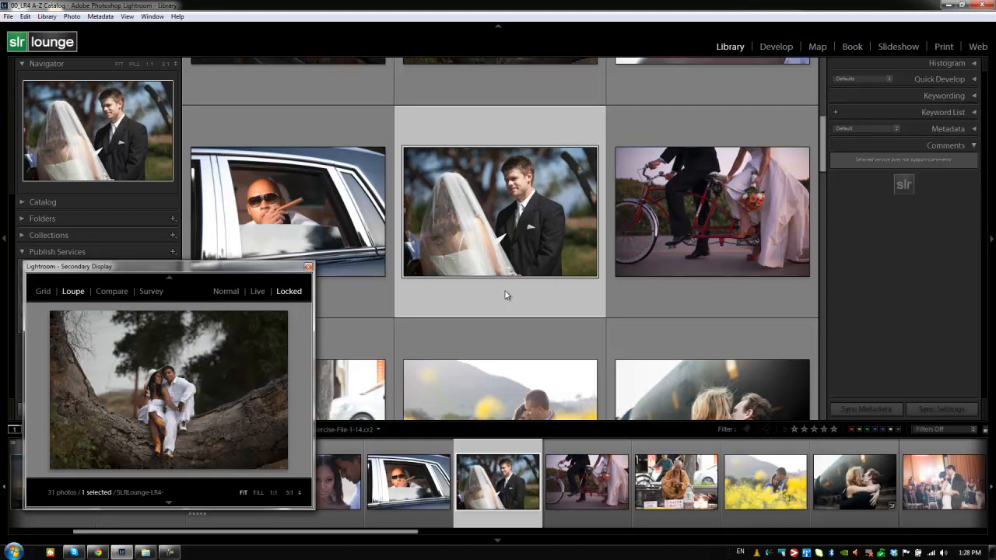
{"action": "mouse_move", "coordinate": [495, 296]}
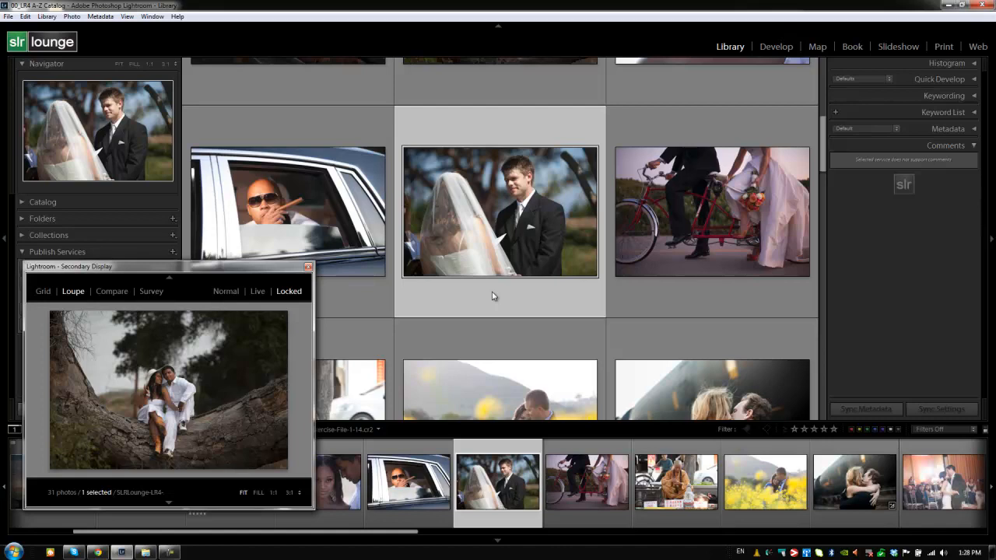
Step: Return the preview to Normal, review its source menu keeping All Photographs, then close the second window
{"action": "left_click", "coordinate": [226, 291]}
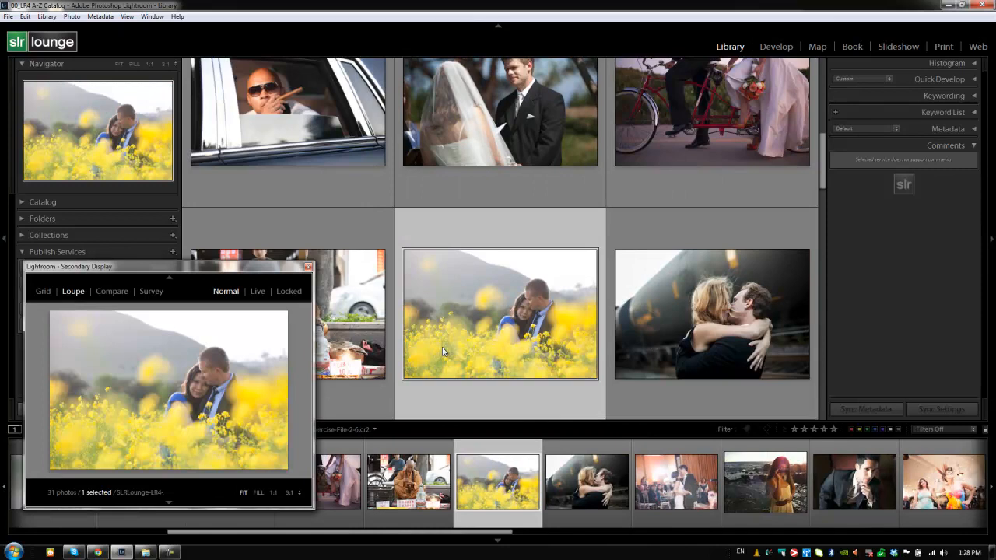
{"action": "mouse_move", "coordinate": [502, 305]}
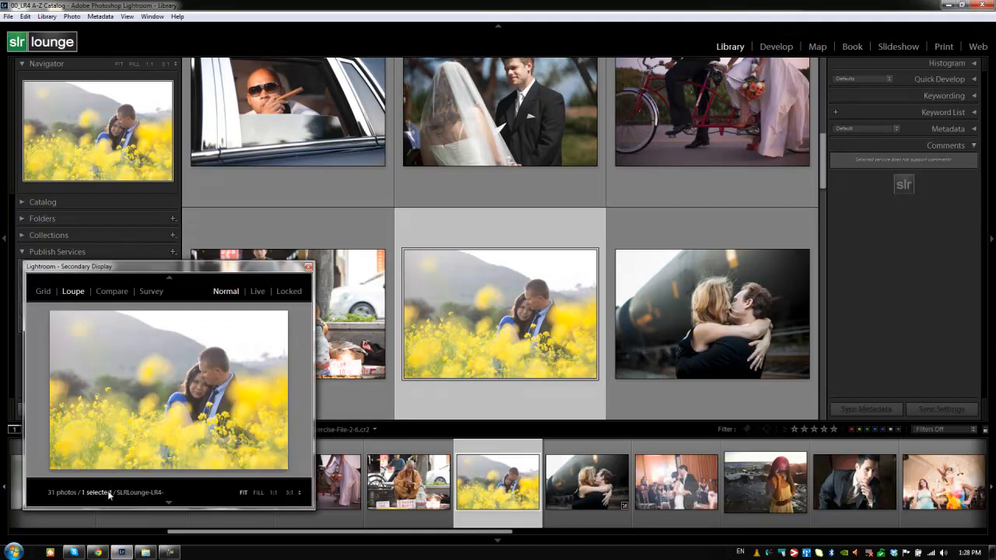
{"action": "left_click", "coordinate": [109, 493]}
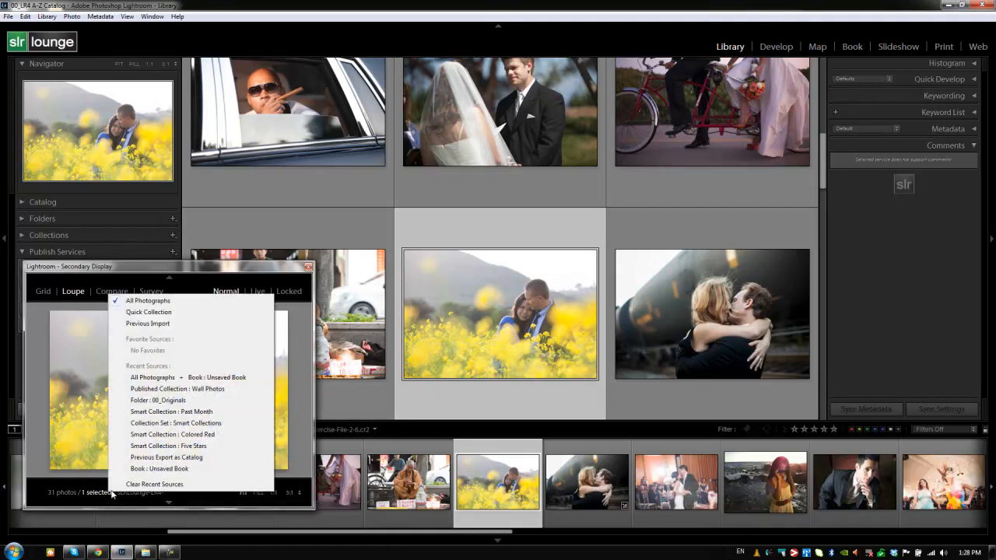
{"action": "left_click", "coordinate": [147, 300]}
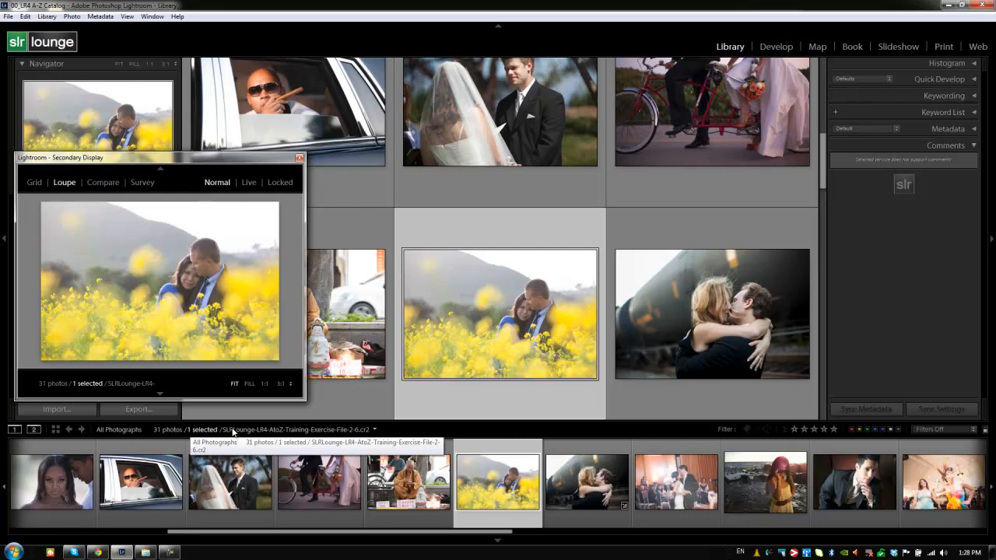
{"action": "mouse_move", "coordinate": [193, 396]}
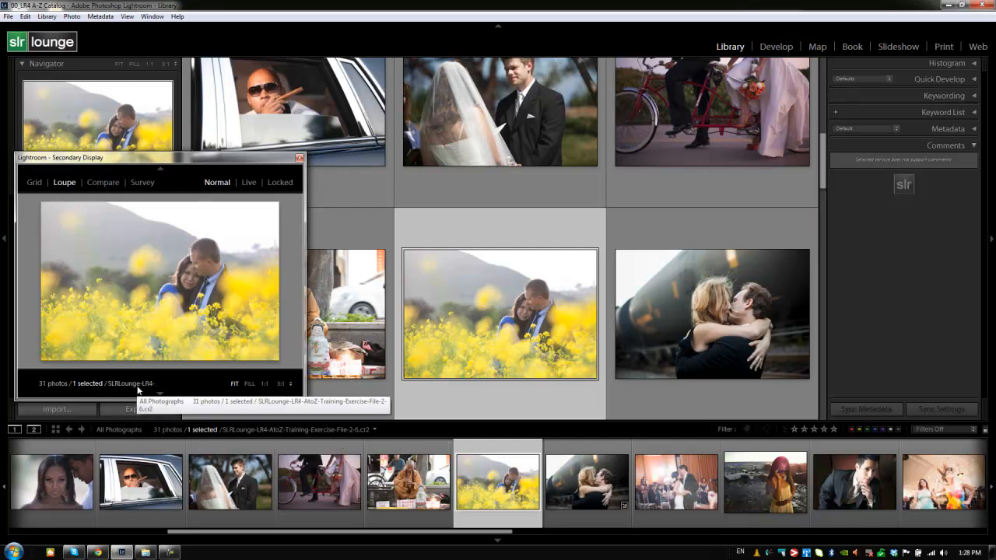
{"action": "mouse_move", "coordinate": [183, 387]}
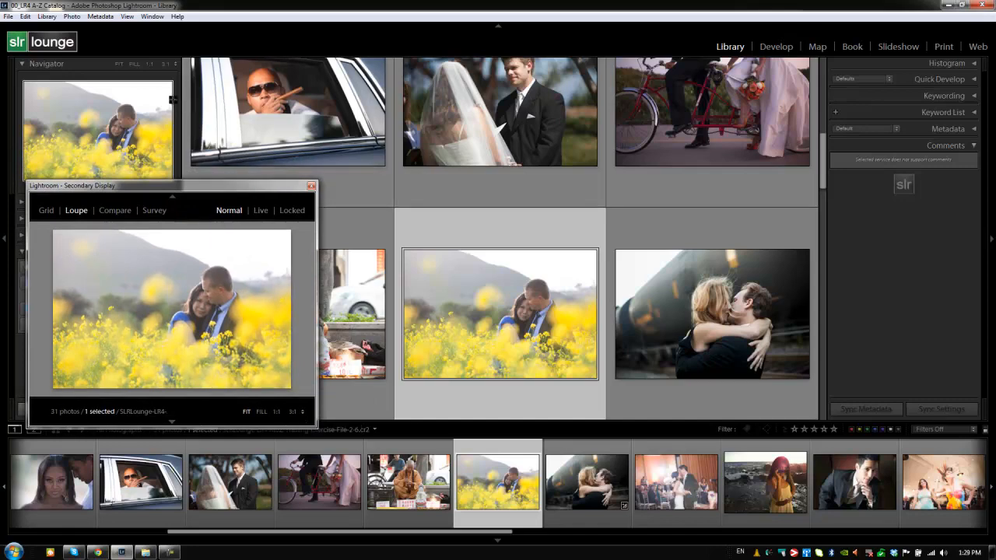
{"action": "mouse_move", "coordinate": [152, 74]}
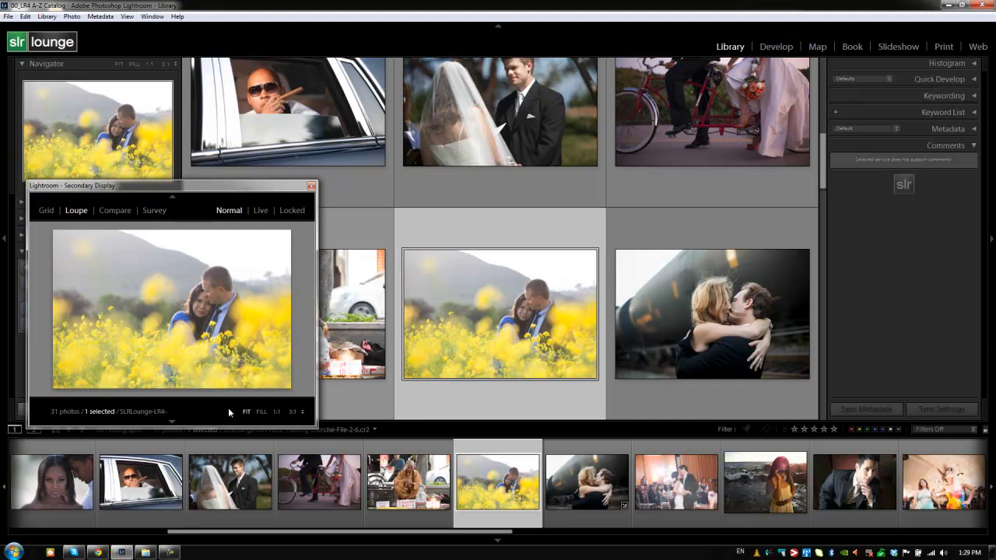
{"action": "left_click", "coordinate": [311, 186]}
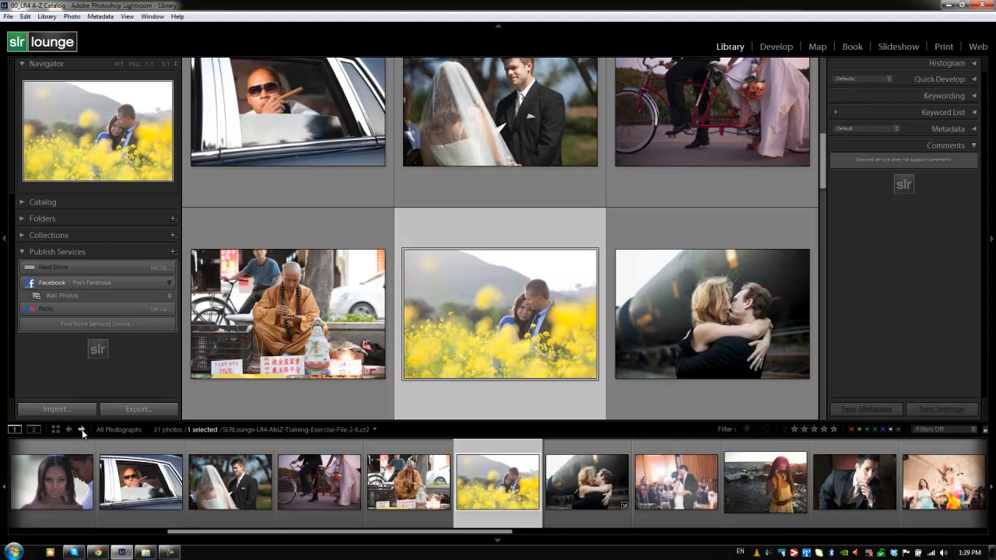
{"action": "mouse_move", "coordinate": [56, 429]}
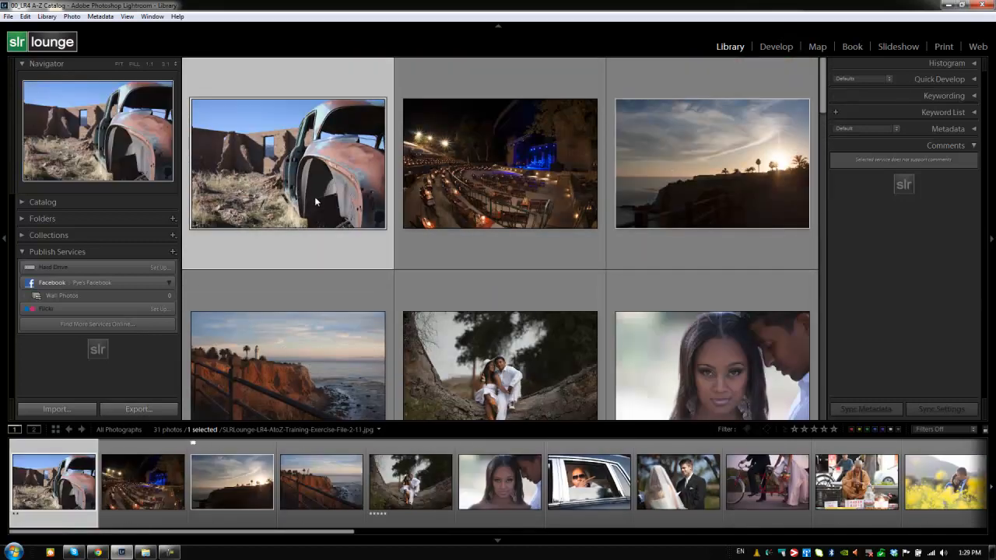
{"action": "mouse_move", "coordinate": [310, 200]}
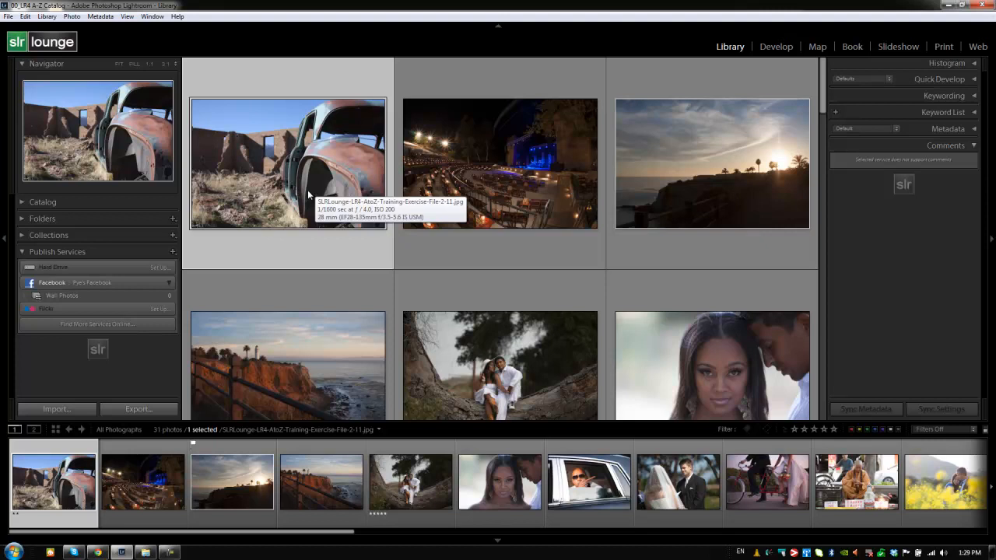
Step: View the rusty car photo in Loupe, visit the Book module, then go Back to the Library grid
{"action": "double_click", "coordinate": [288, 163]}
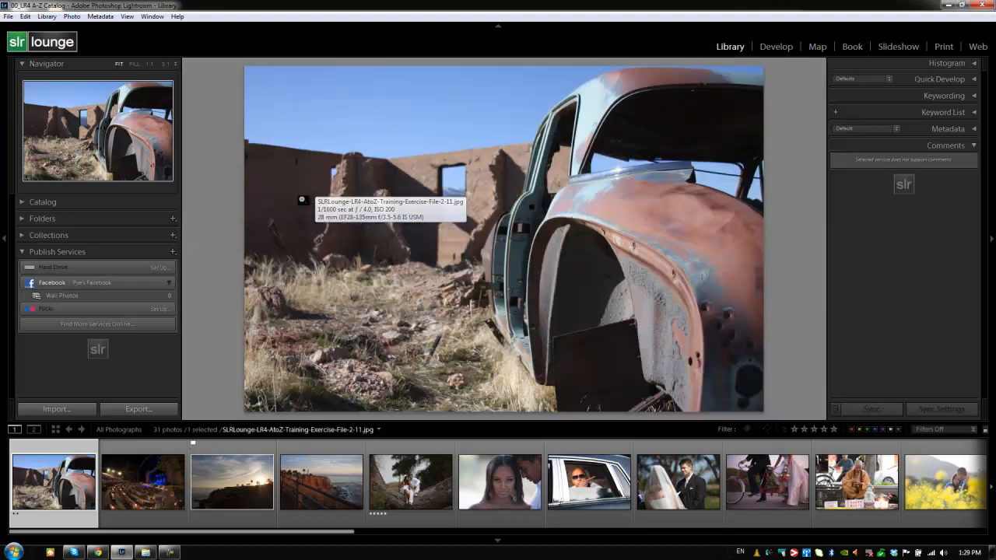
{"action": "mouse_move", "coordinate": [56, 430]}
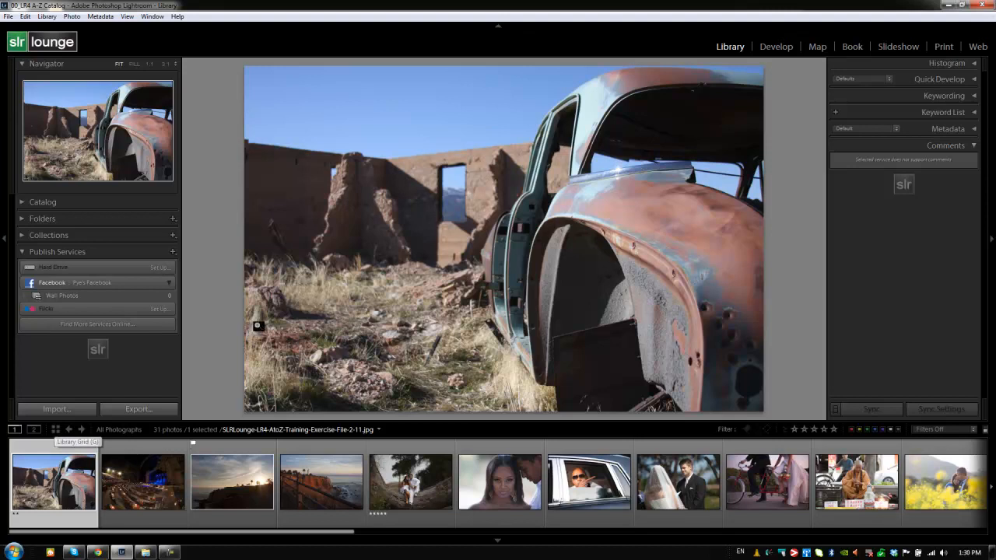
{"action": "mouse_move", "coordinate": [853, 53]}
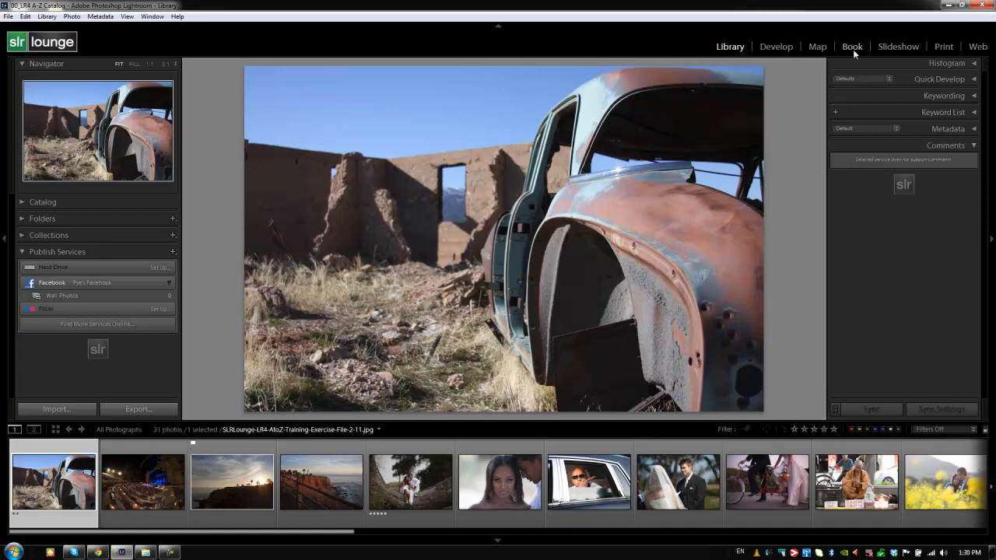
{"action": "left_click", "coordinate": [853, 47]}
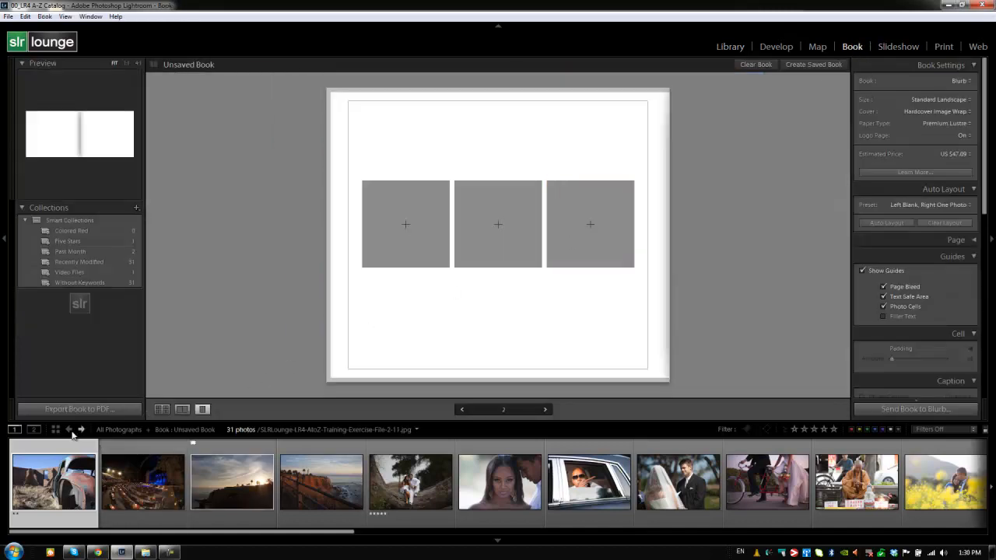
{"action": "left_click", "coordinate": [729, 47]}
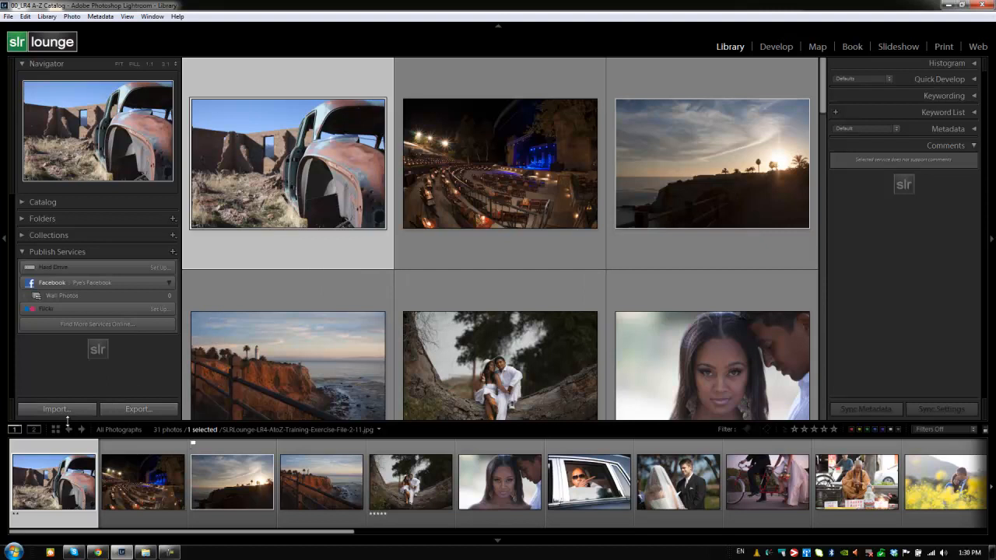
{"action": "mouse_move", "coordinate": [56, 429]}
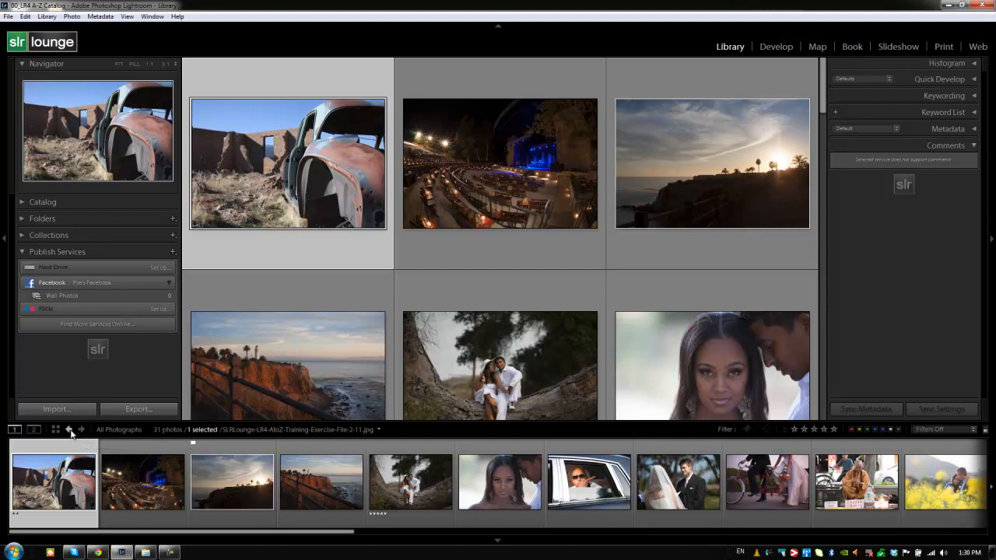
Step: Revisit the Book module and use Go Forward to return to the Library grid
{"action": "left_click", "coordinate": [853, 47]}
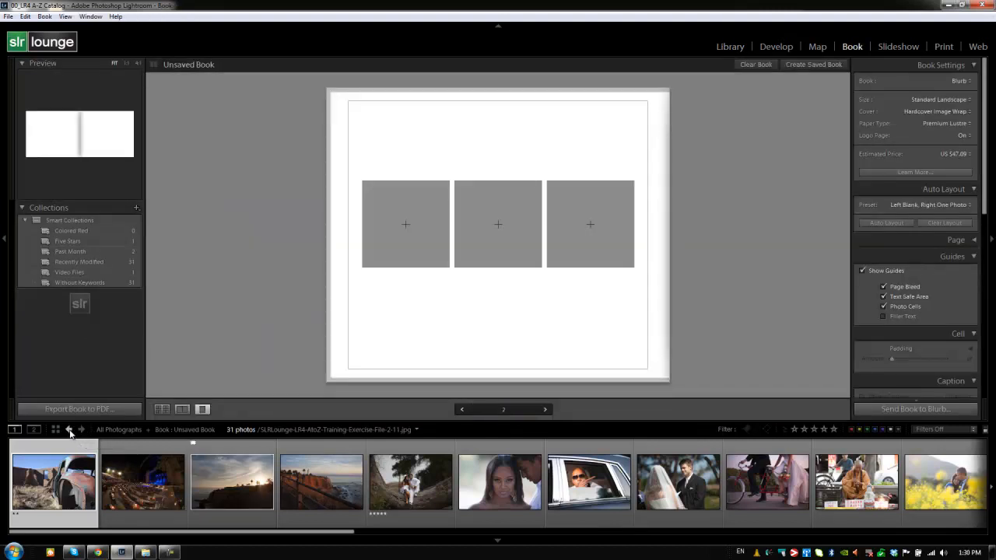
{"action": "mouse_move", "coordinate": [81, 430]}
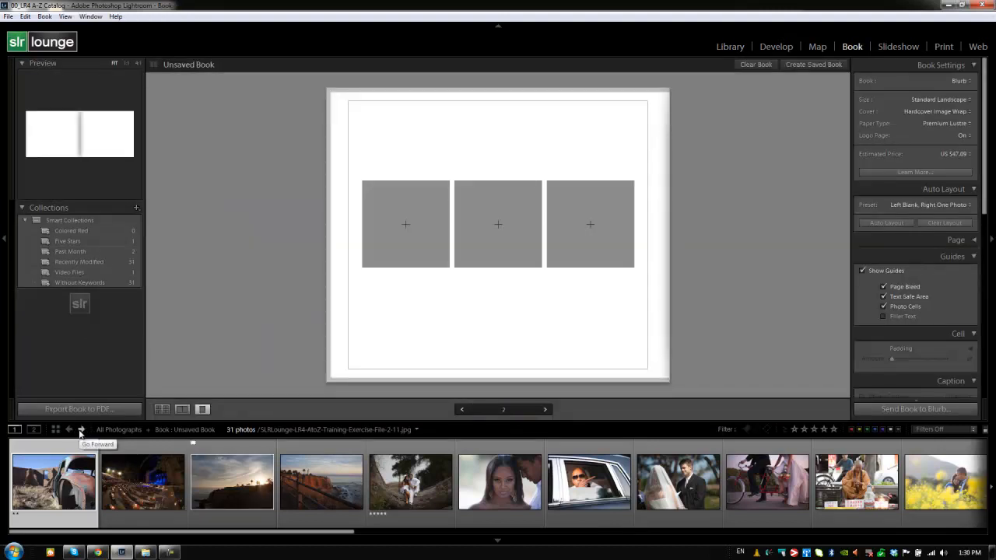
{"action": "left_click", "coordinate": [730, 47]}
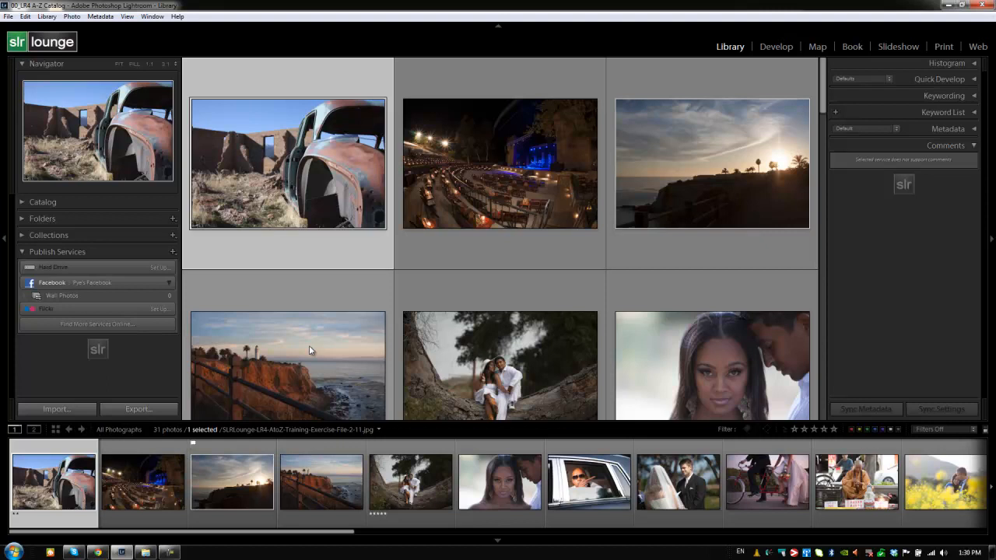
{"action": "mouse_move", "coordinate": [367, 195]}
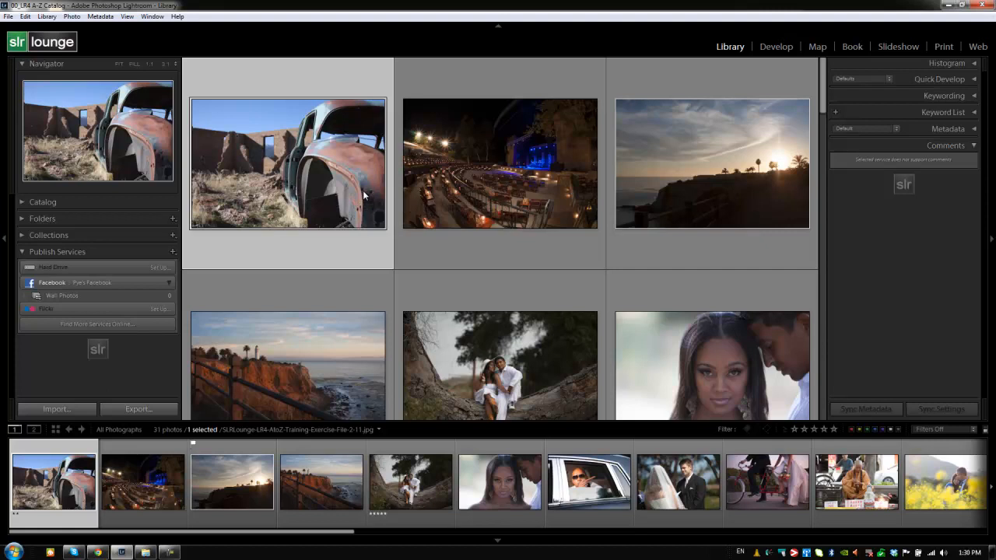
{"action": "mouse_move", "coordinate": [370, 193]}
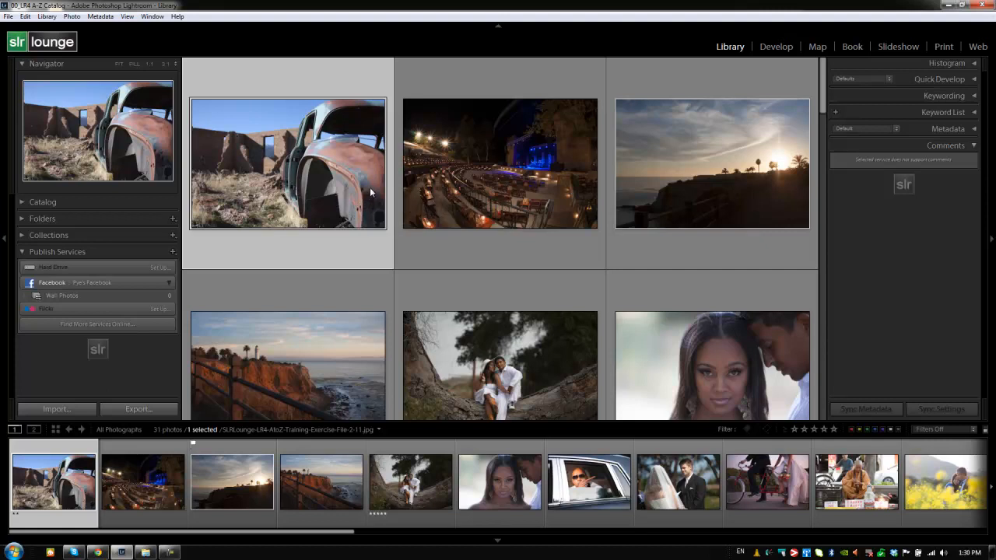
{"action": "mouse_move", "coordinate": [454, 173]}
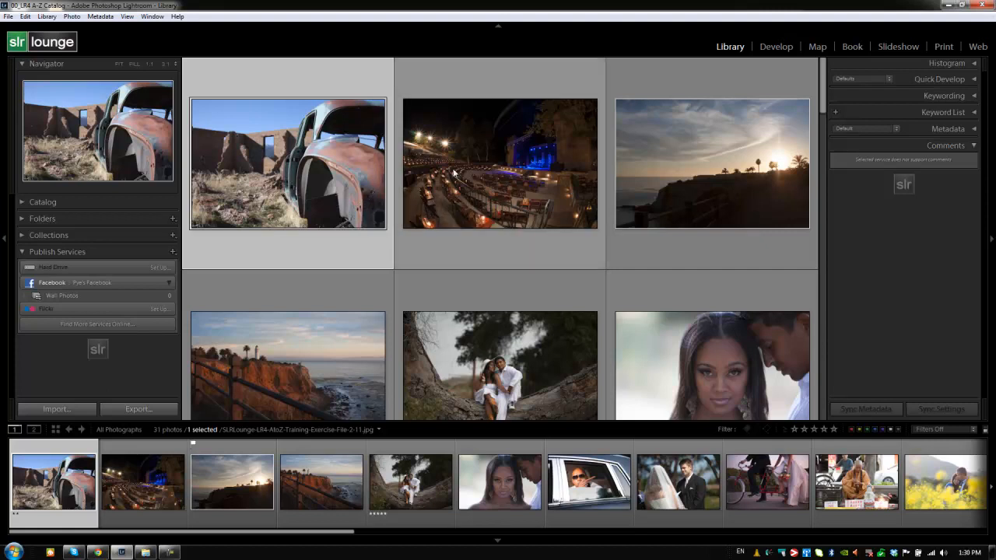
{"action": "mouse_move", "coordinate": [459, 172]}
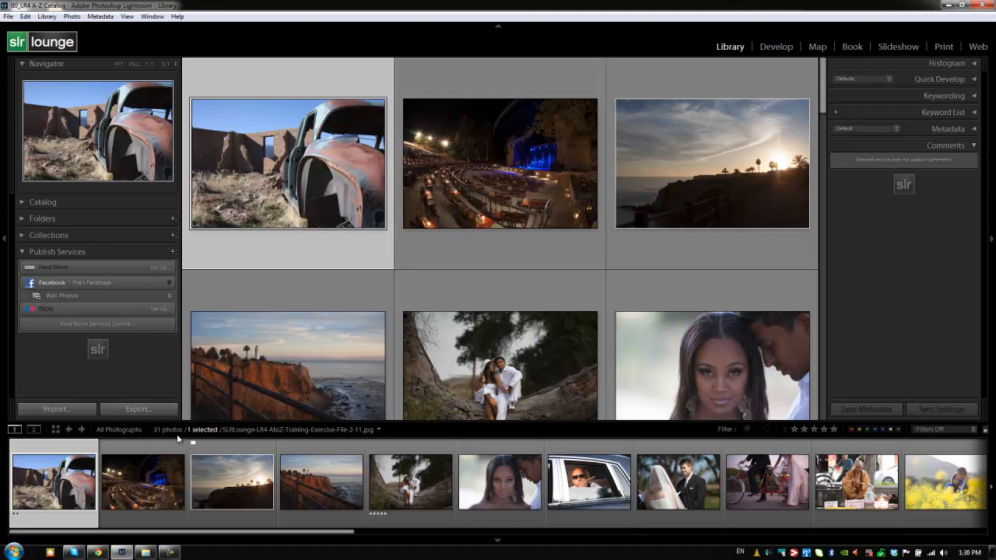
{"action": "mouse_move", "coordinate": [177, 439]}
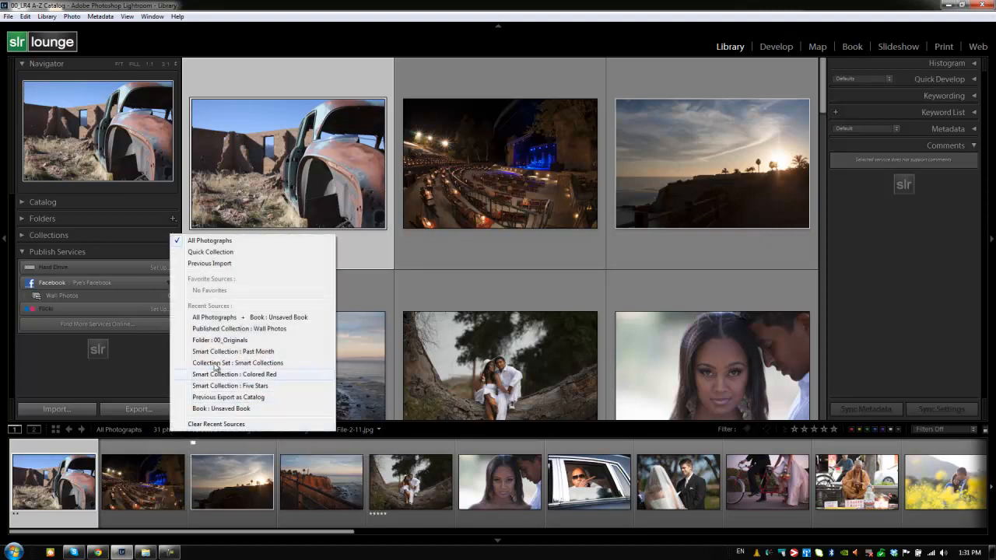
{"action": "mouse_move", "coordinate": [234, 318]}
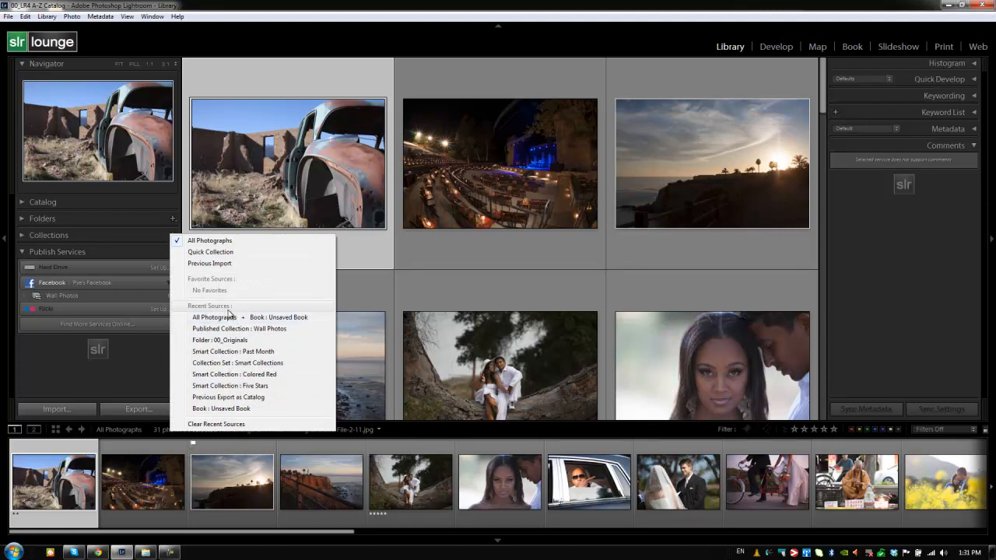
{"action": "mouse_move", "coordinate": [231, 318]}
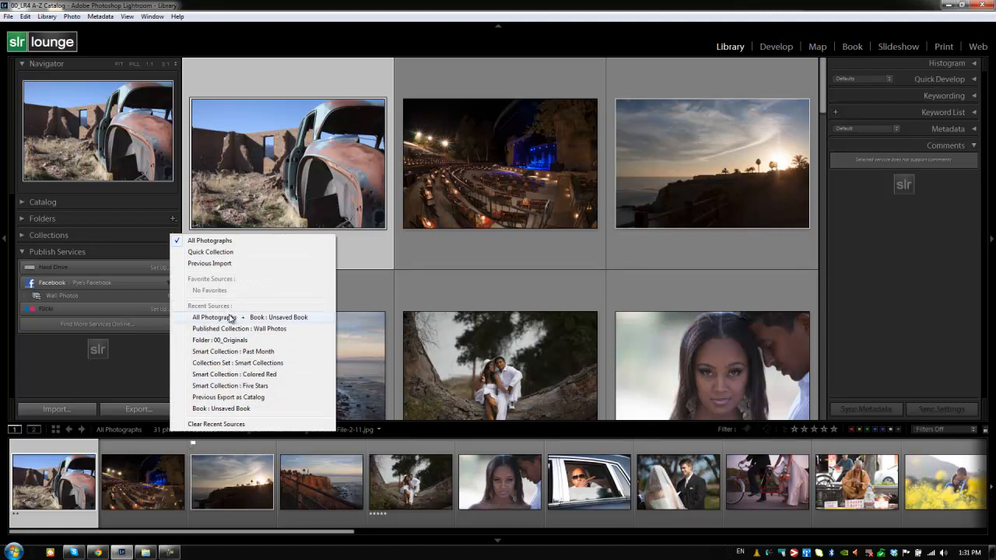
Step: Browse the 00_Originals folder and the Past Month smart collection, then return to All Photographs
{"action": "left_click", "coordinate": [209, 240]}
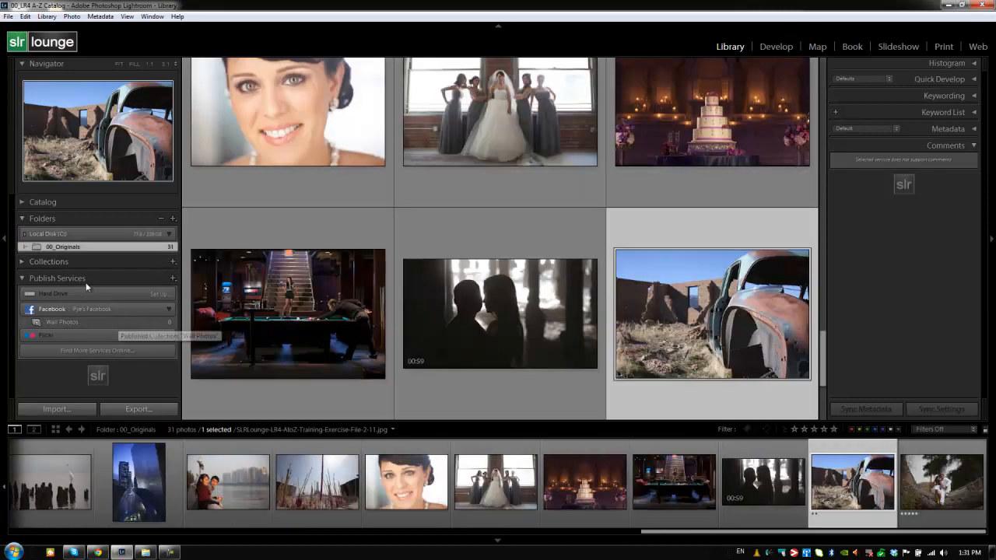
{"action": "left_click", "coordinate": [22, 262]}
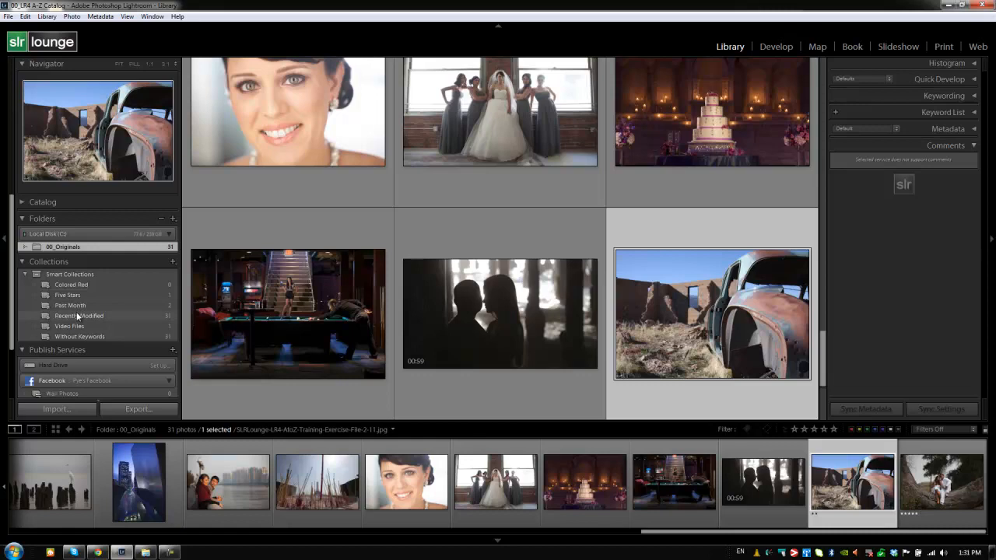
{"action": "left_click", "coordinate": [68, 305]}
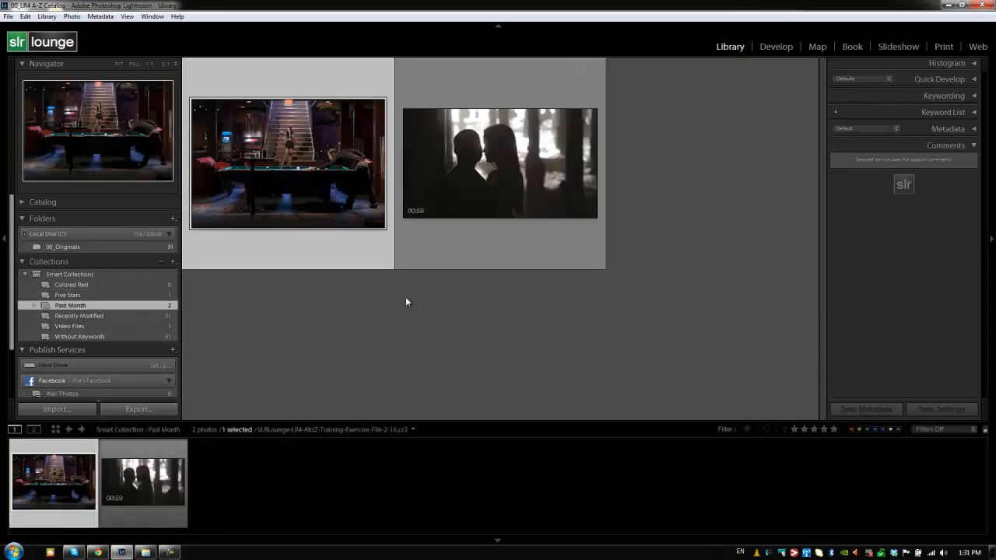
{"action": "mouse_move", "coordinate": [100, 289]}
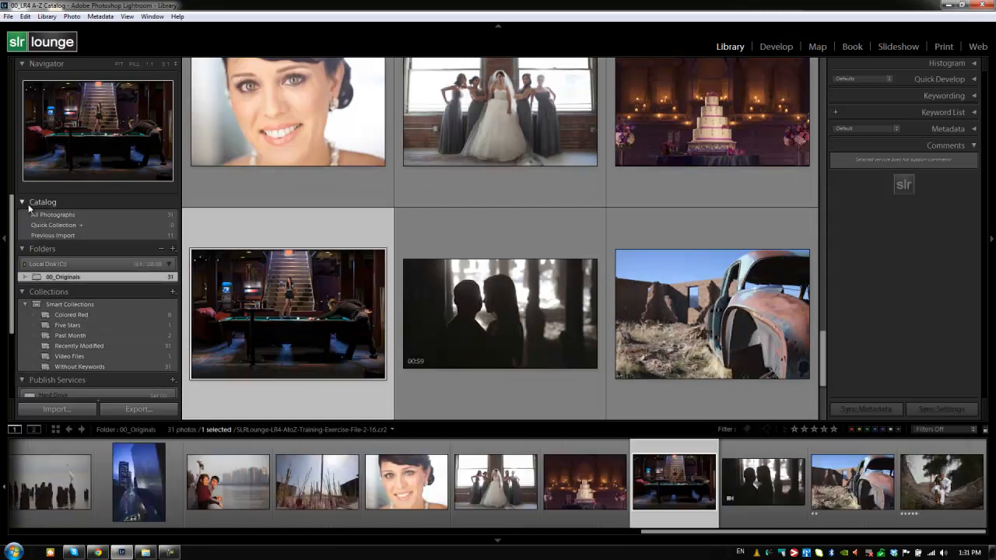
{"action": "left_click", "coordinate": [53, 215]}
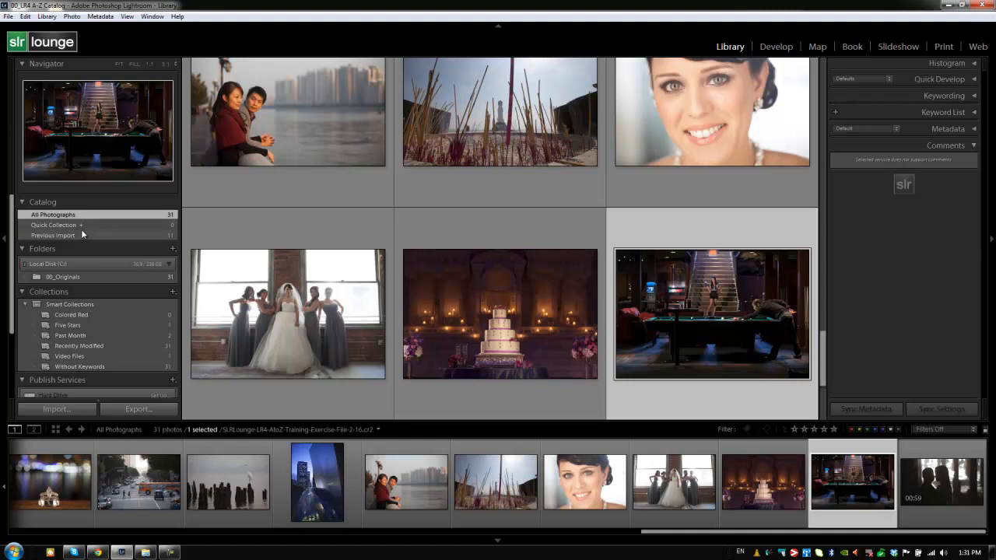
{"action": "mouse_move", "coordinate": [135, 264]}
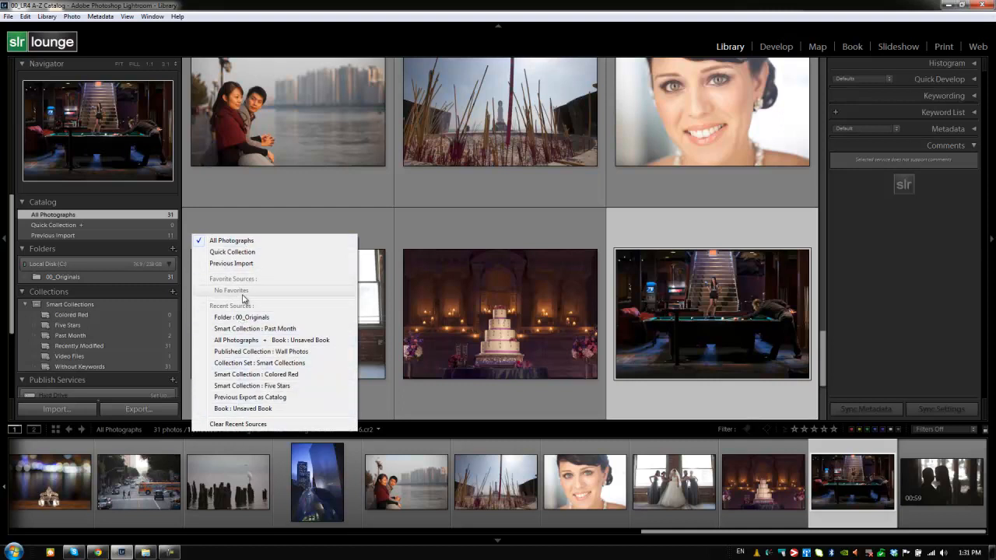
{"action": "mouse_move", "coordinate": [243, 264]}
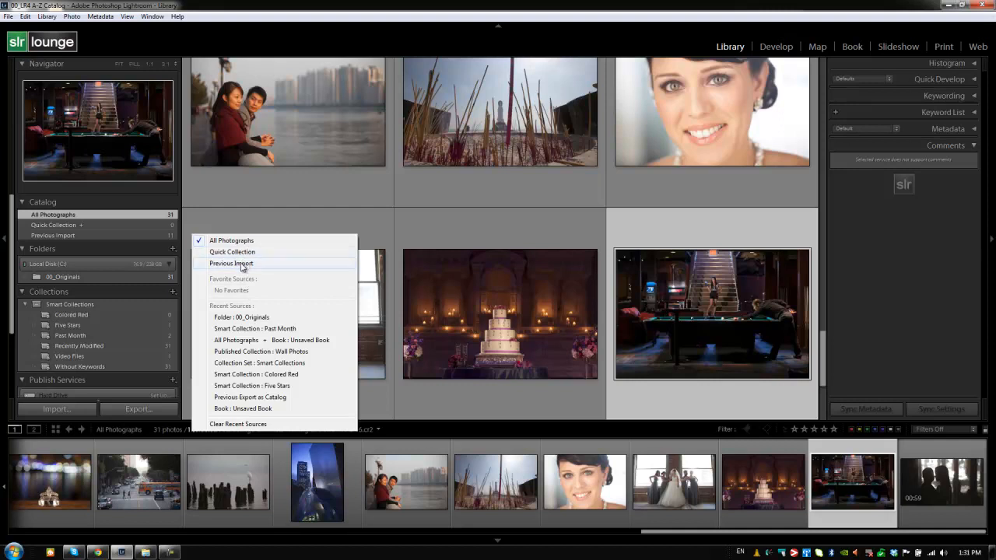
{"action": "mouse_move", "coordinate": [240, 267]}
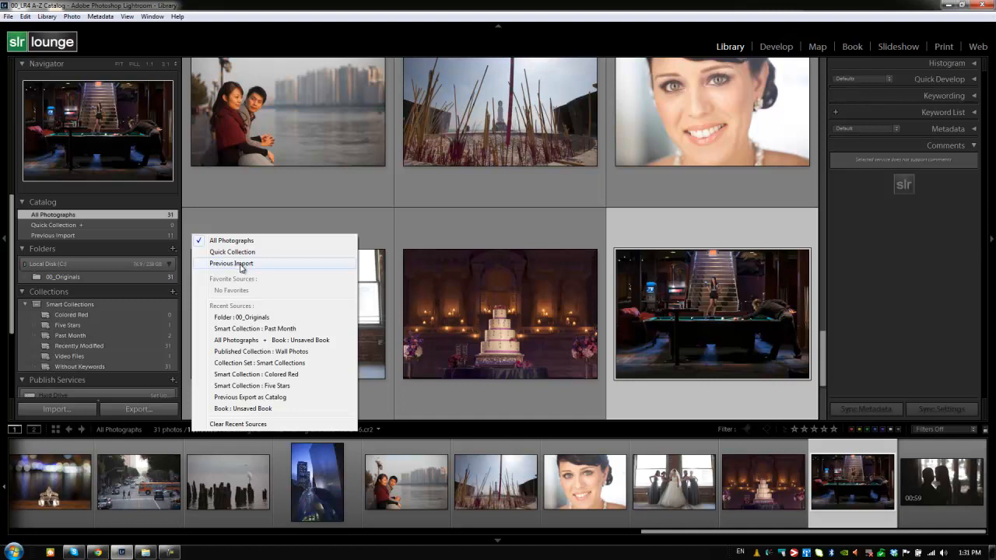
{"action": "mouse_move", "coordinate": [237, 256]}
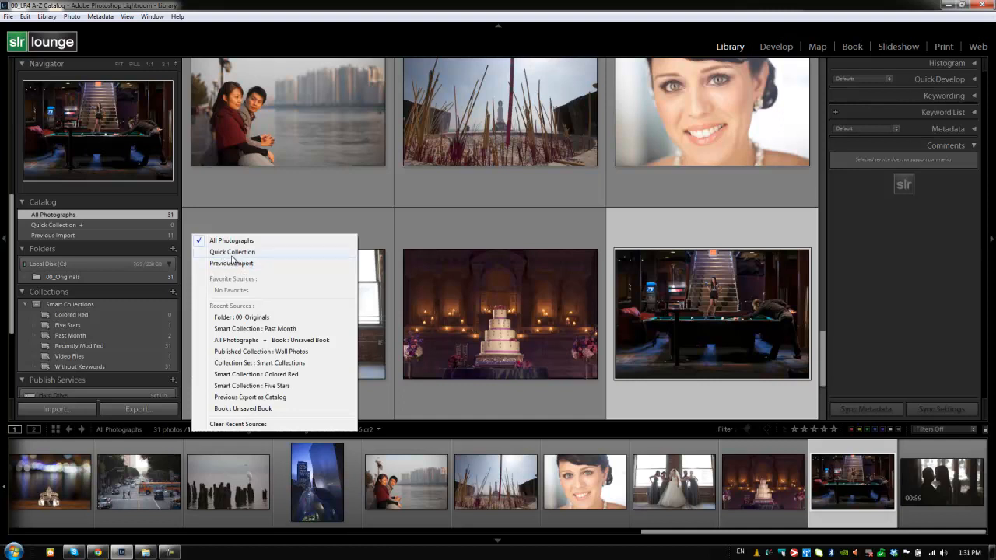
Step: Switch the source to the empty Quick Collection, then back to All Photographs
{"action": "left_click", "coordinate": [232, 252]}
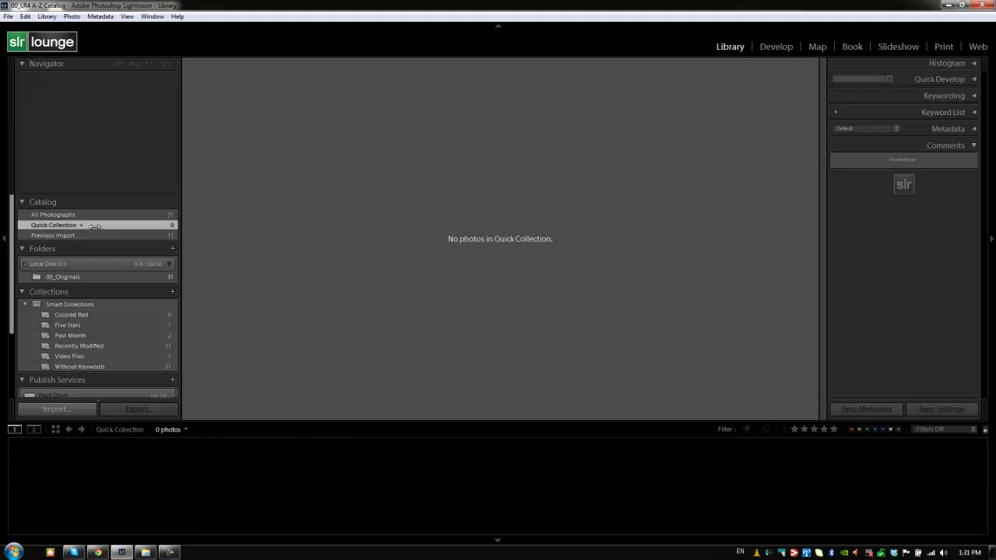
{"action": "mouse_move", "coordinate": [186, 365]}
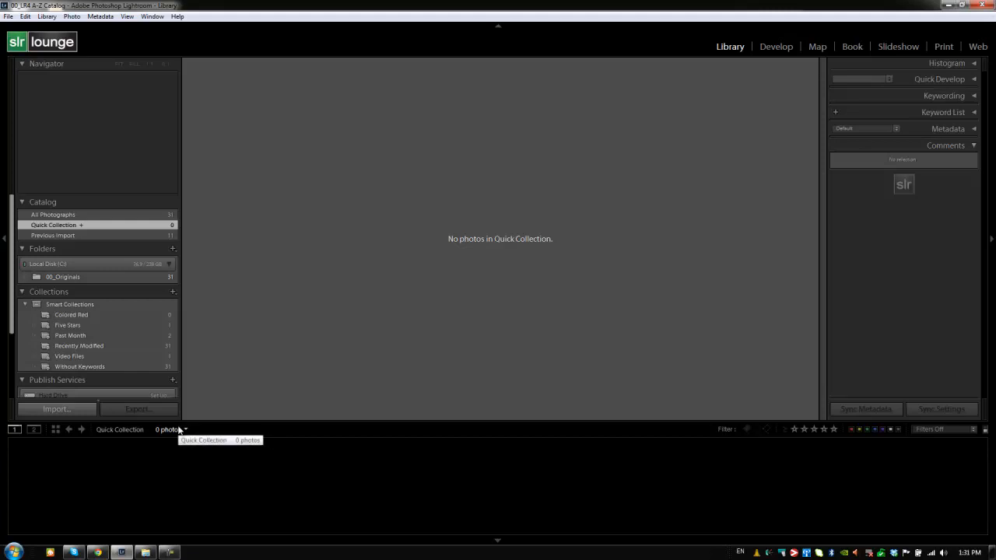
{"action": "mouse_move", "coordinate": [302, 172]}
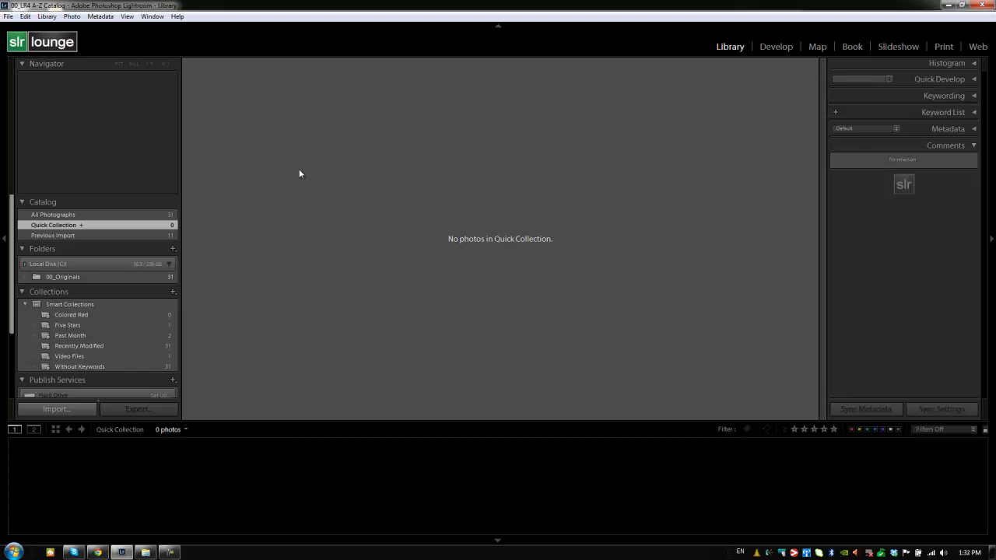
{"action": "mouse_move", "coordinate": [221, 264]}
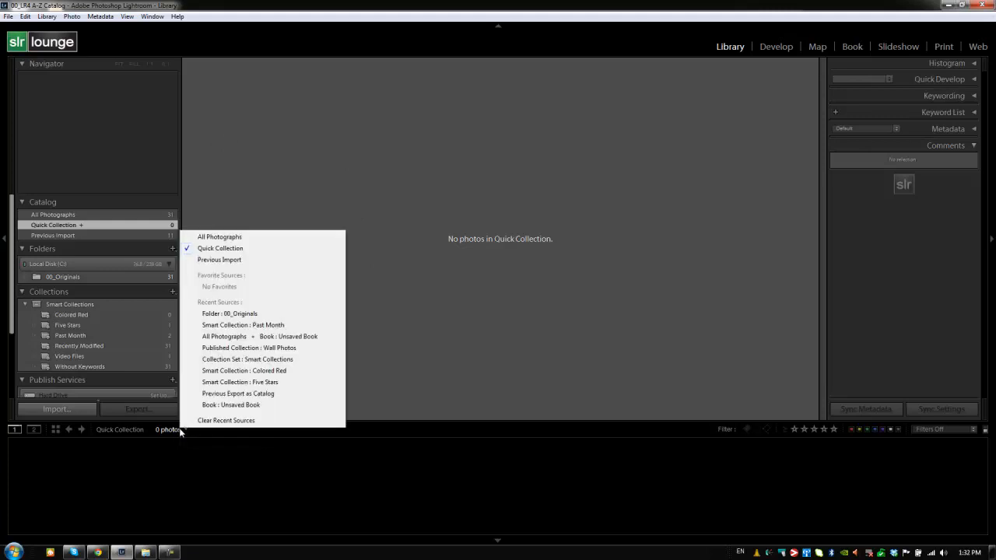
{"action": "left_click", "coordinate": [219, 237]}
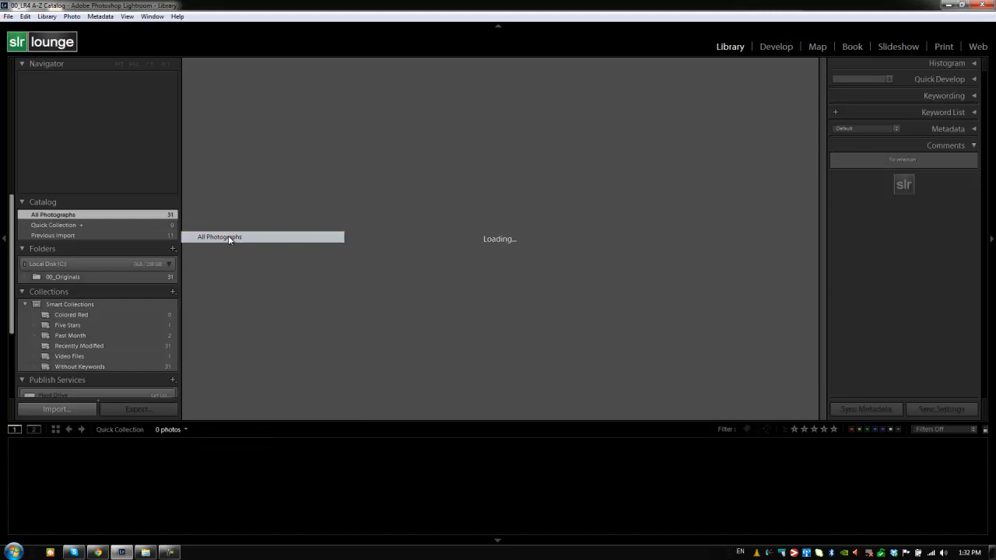